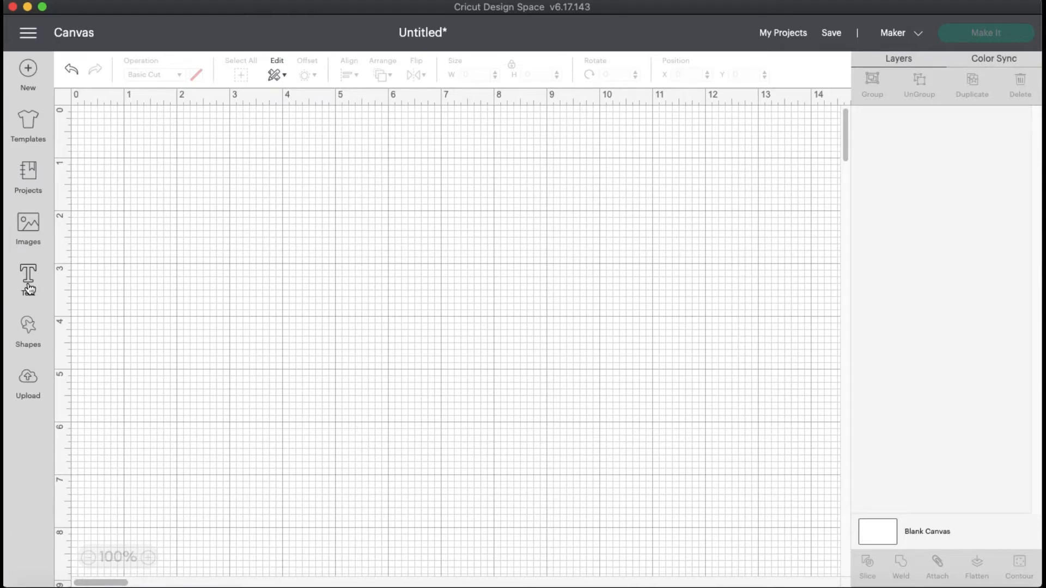
Add a text box reading 'It's the most'
click(28, 277)
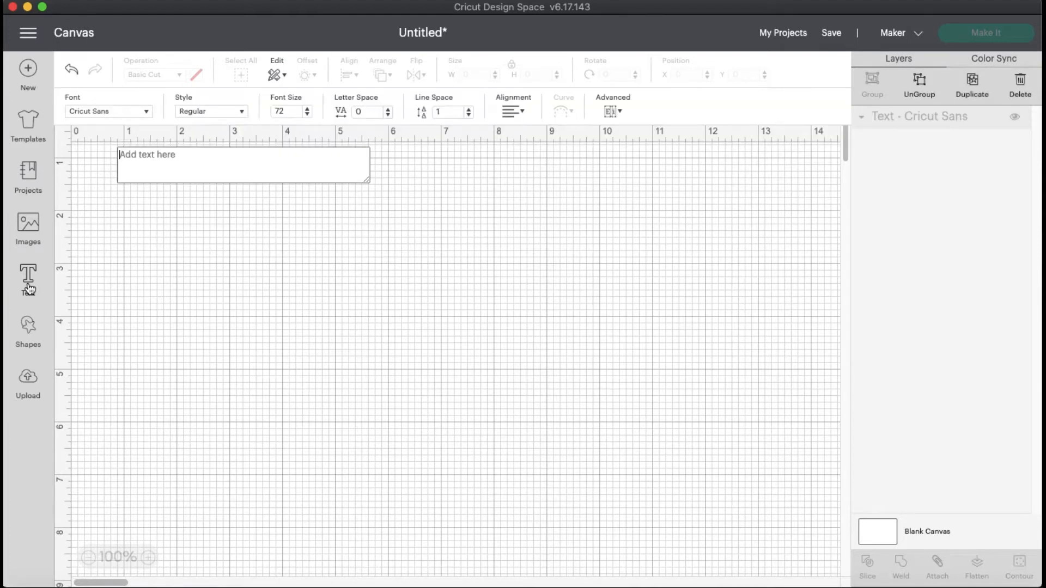
text(lt)
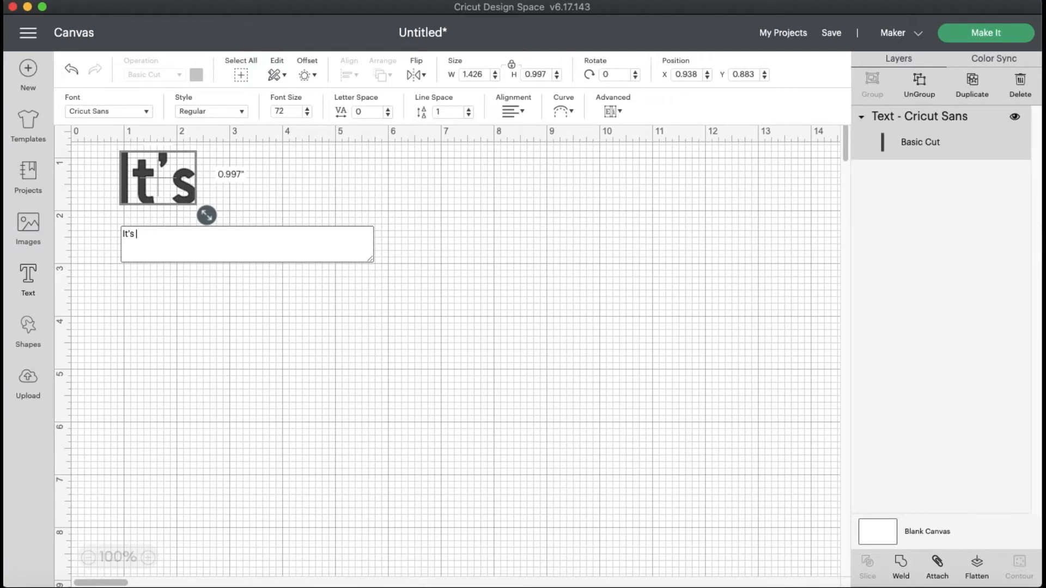
text(the)
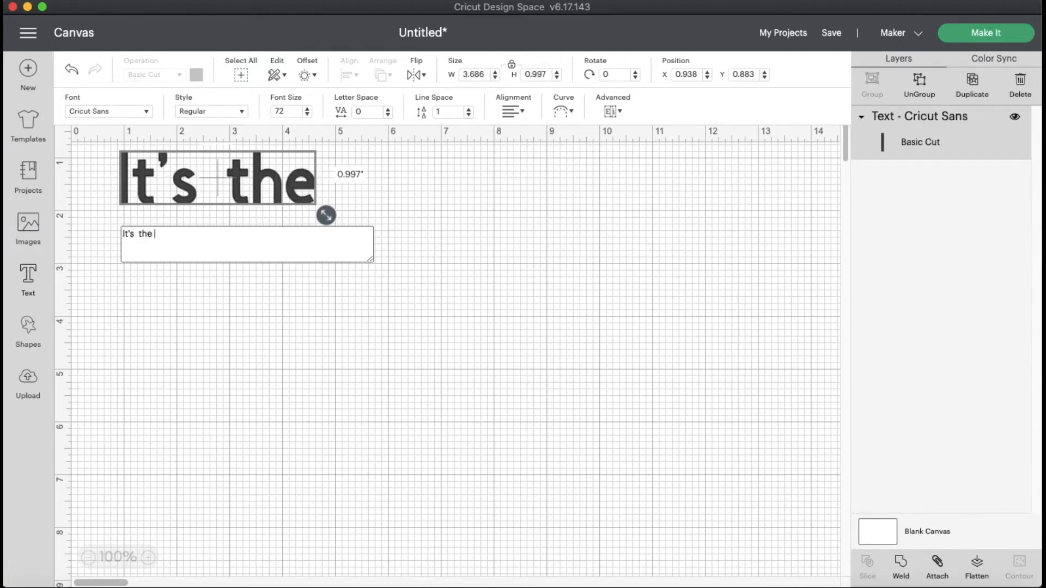
text(most)
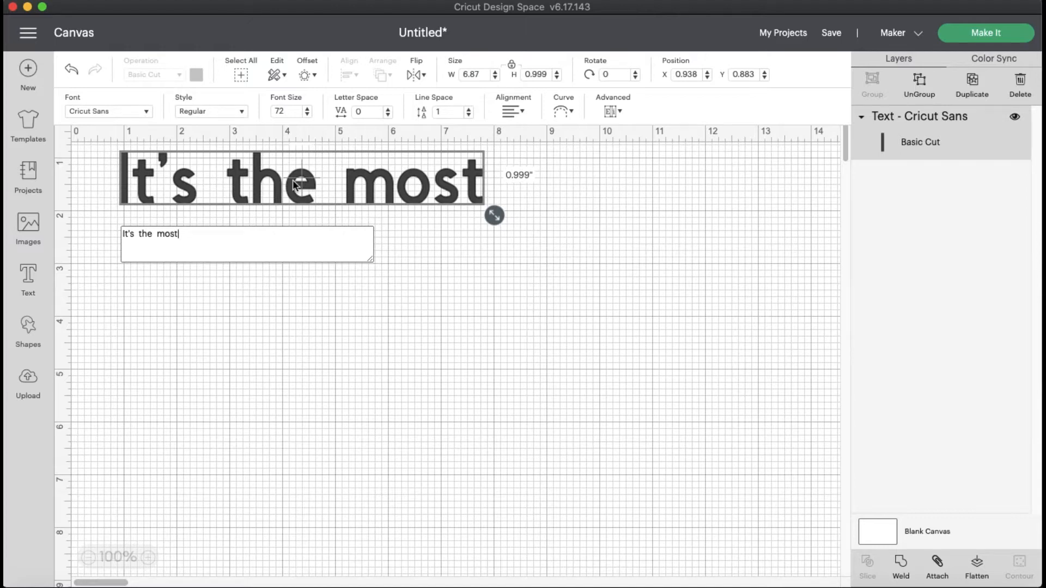
Set the text in the BFC Holiday Sparkle font found by searching 'hol'
click(107, 111)
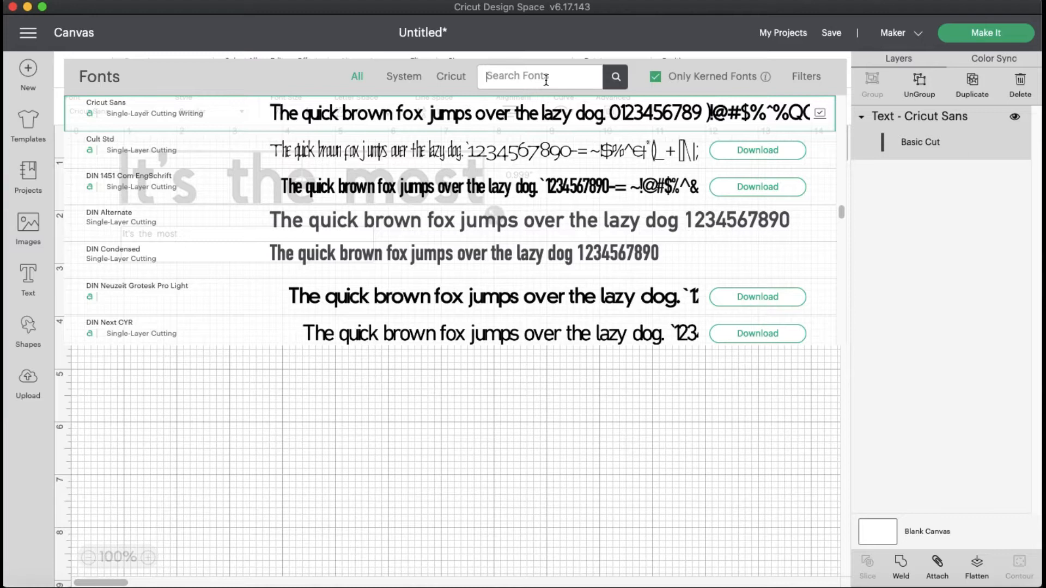
text(holiday)
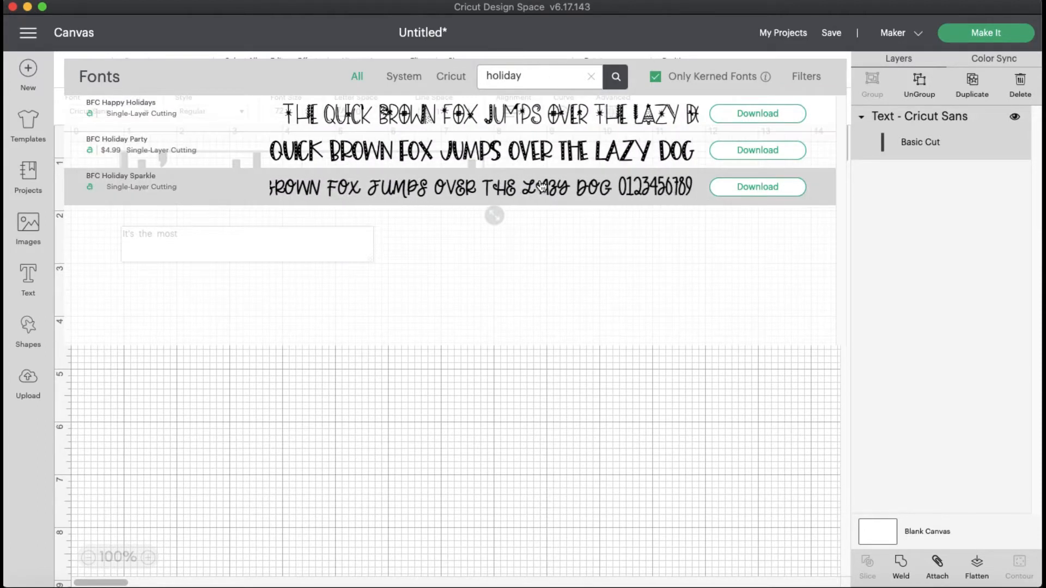
click(121, 175)
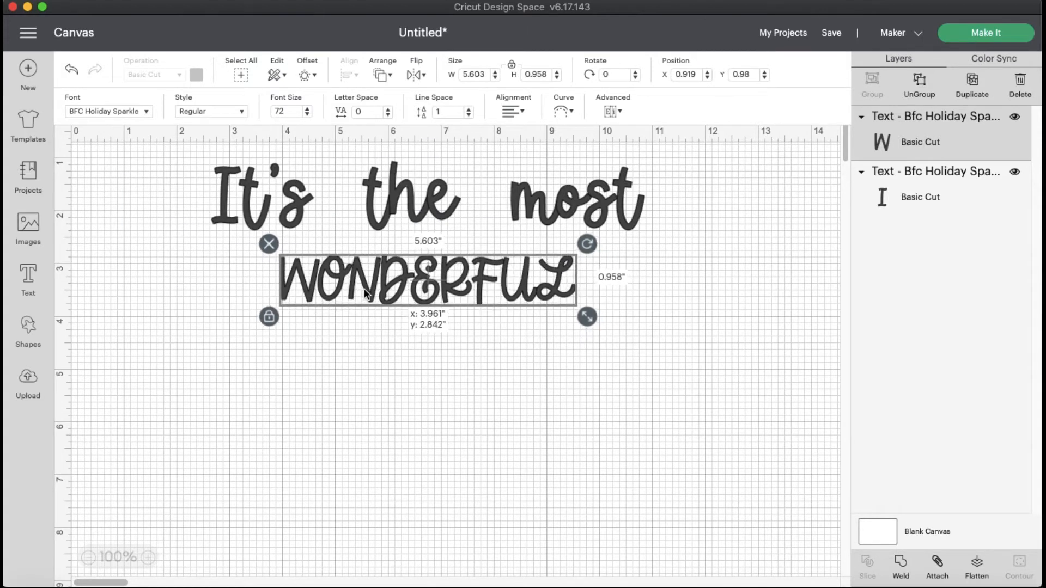
Search 'amer' and set WONDERFUL in the Americana Std font, then deselect it
click(109, 111)
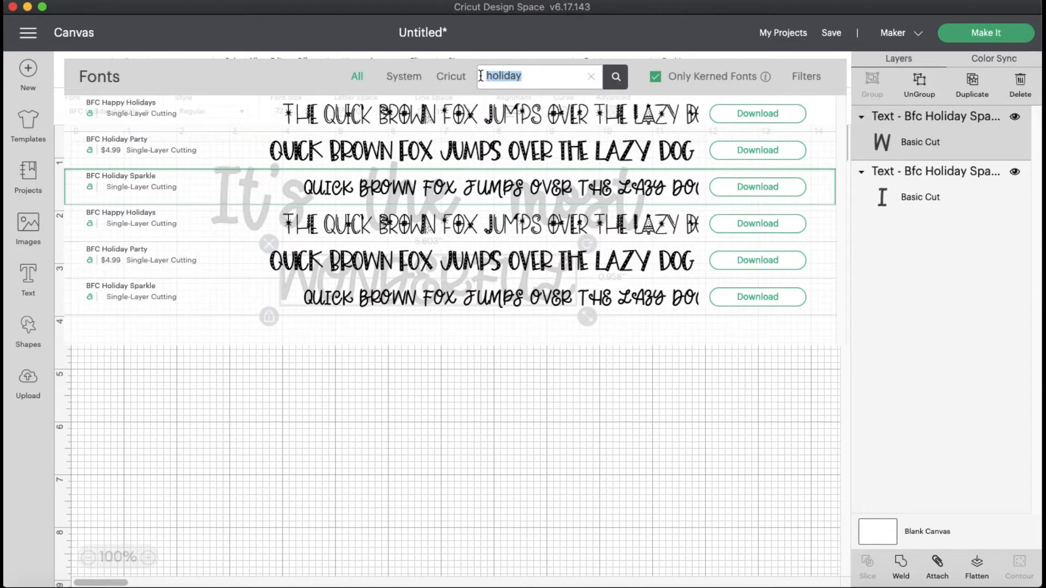
text(american)
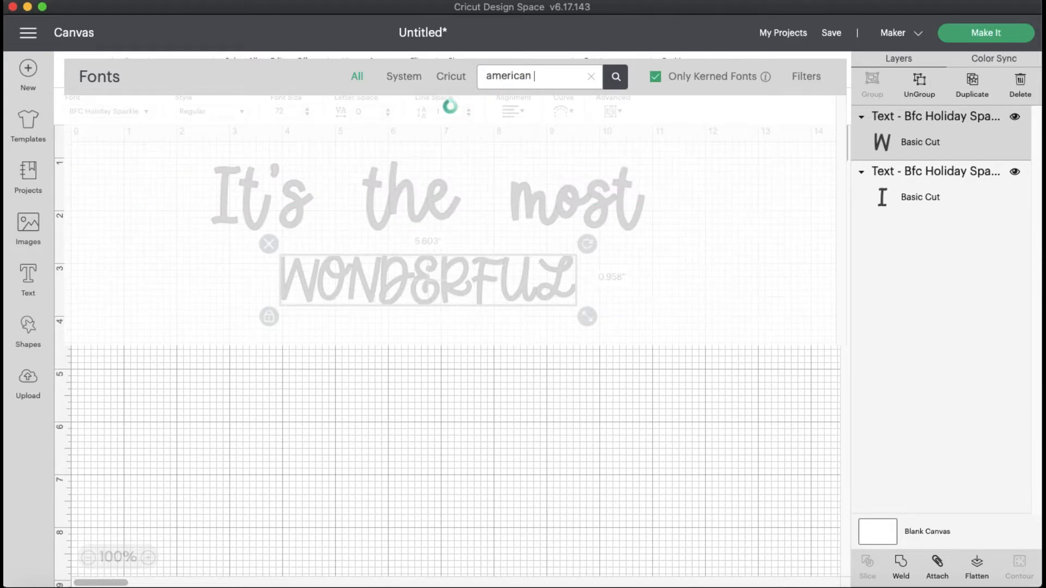
click(614, 76)
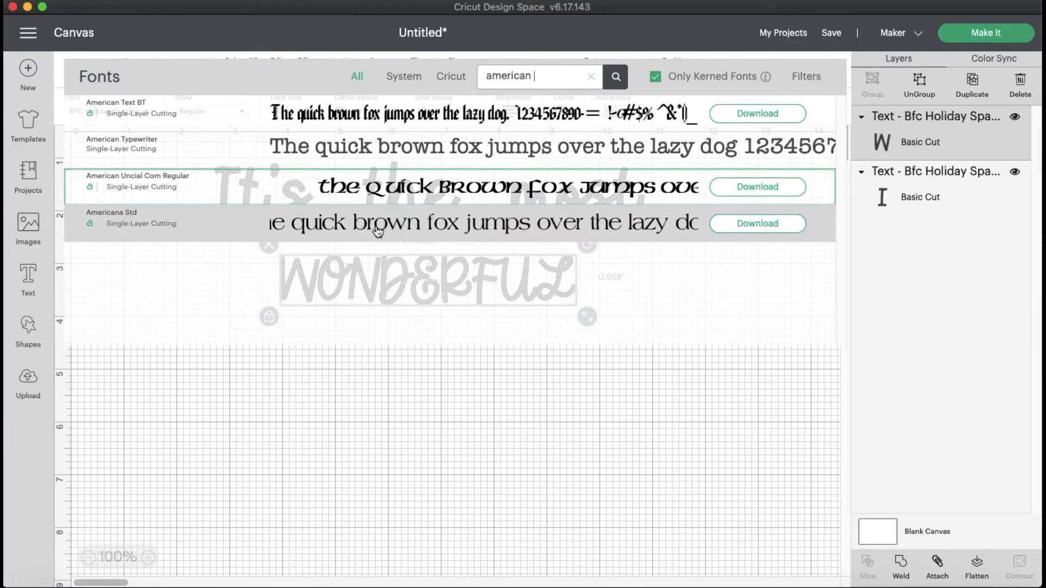
click(111, 218)
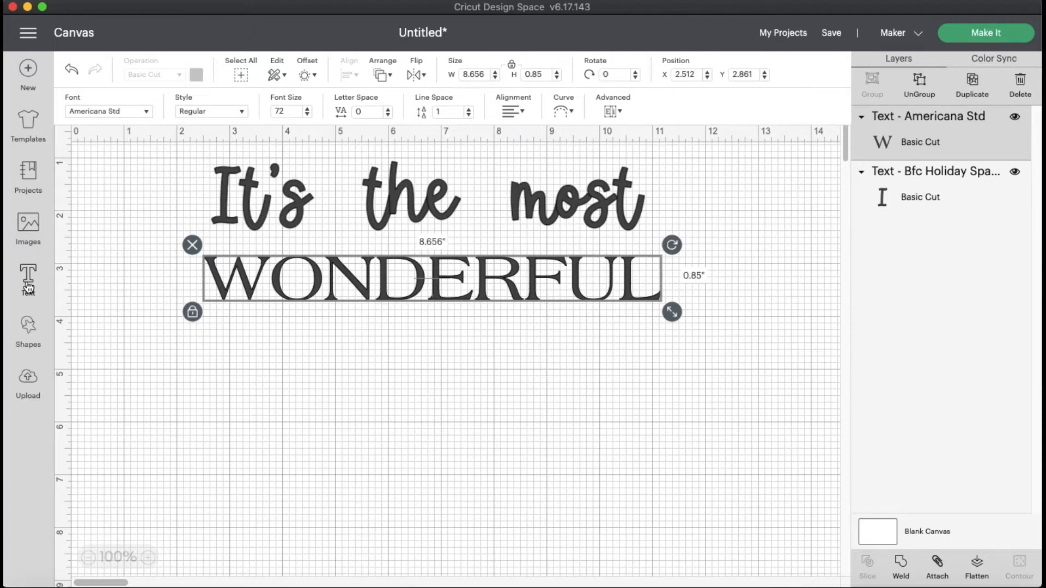
click(433, 434)
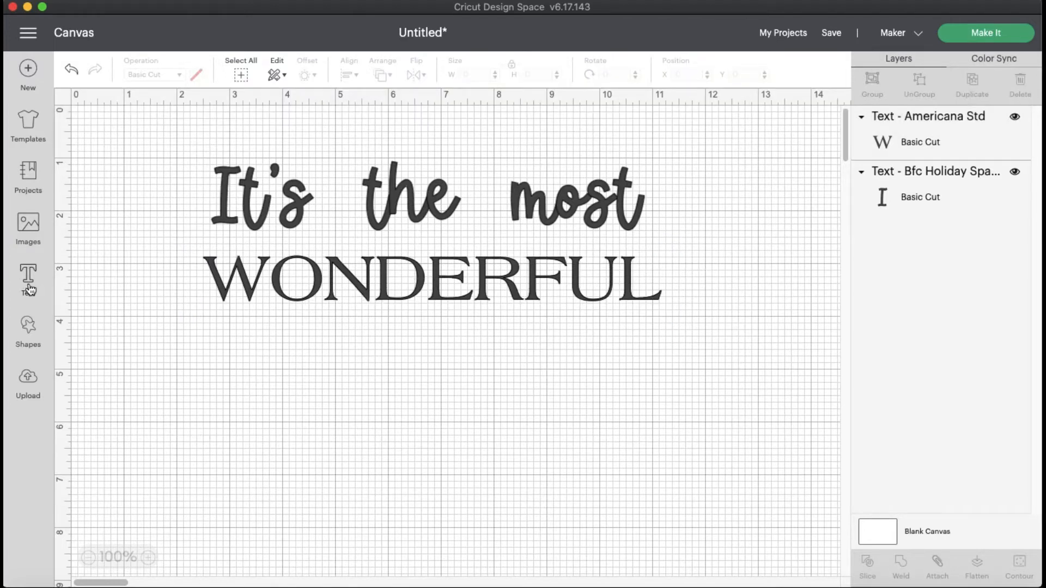
Add a text box reading 'time of the year', fixing a mistyped character
click(28, 277)
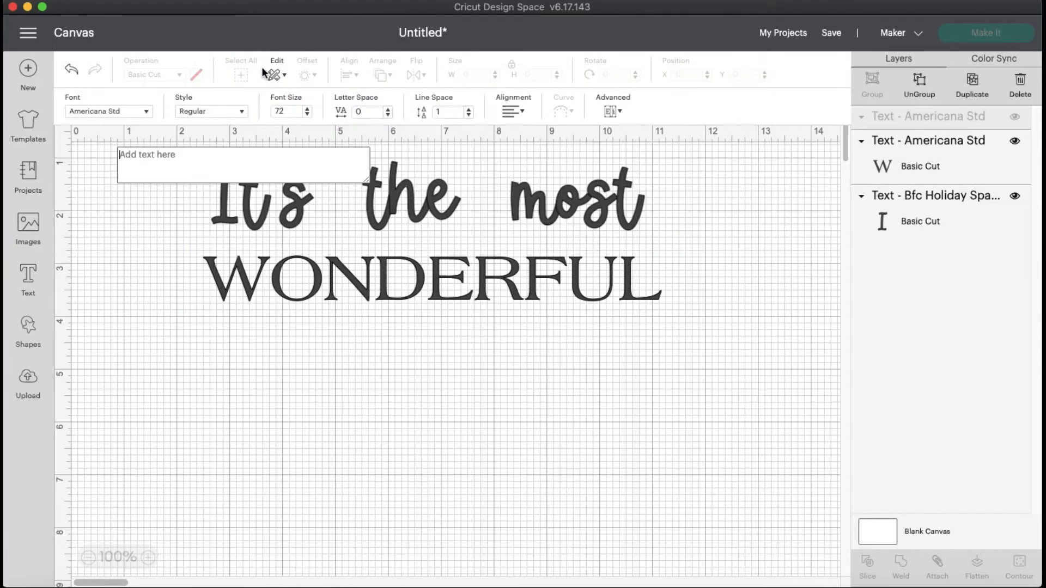
text(time  of. th)
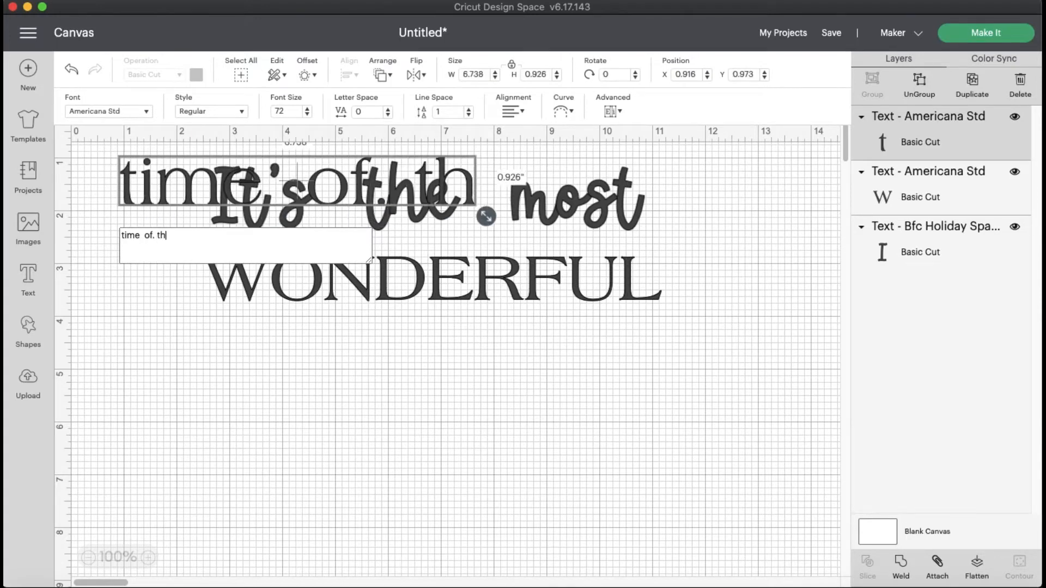
key(Backspace)
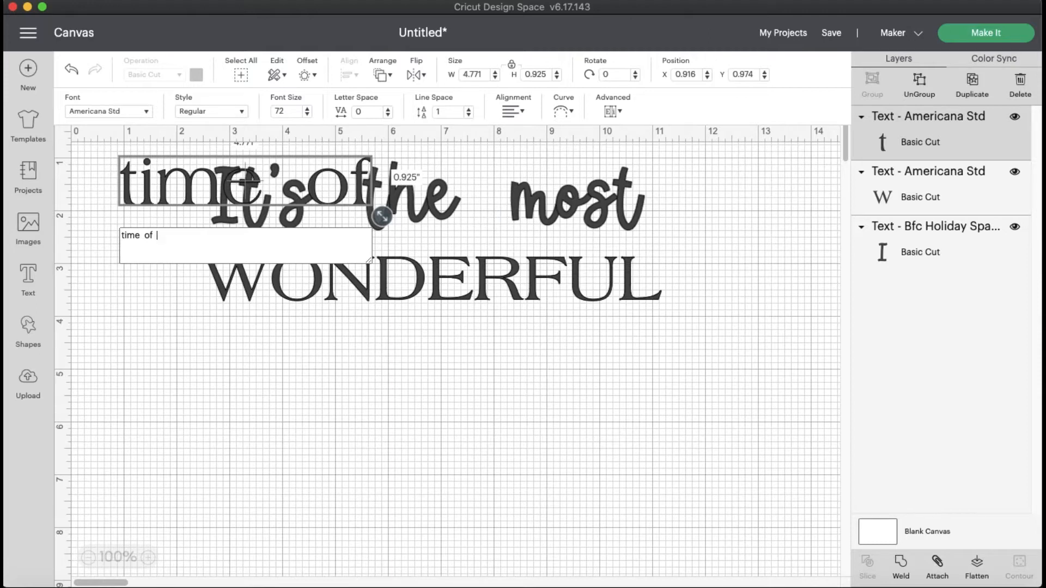
text(the)
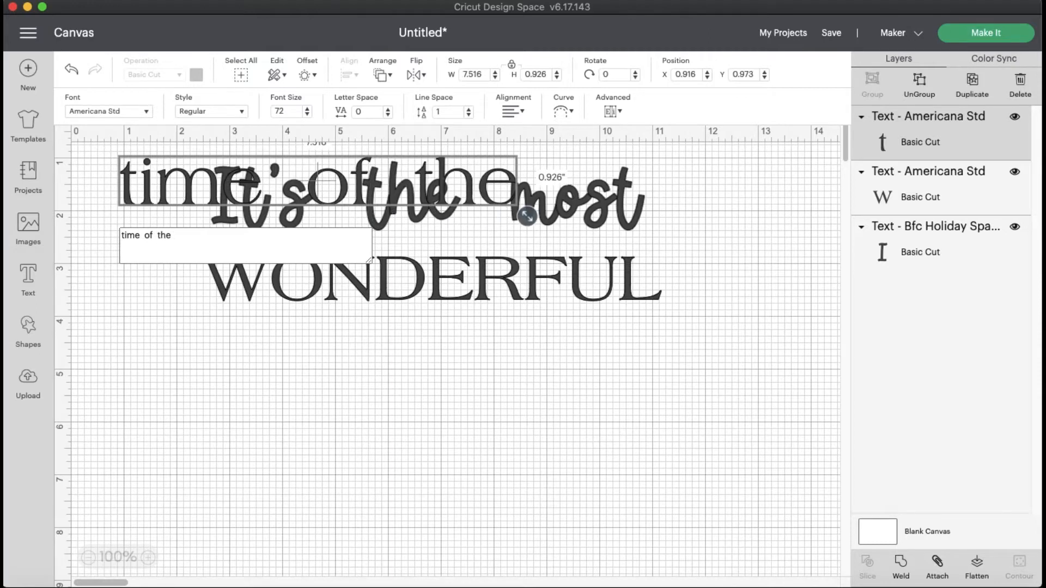
text(year)
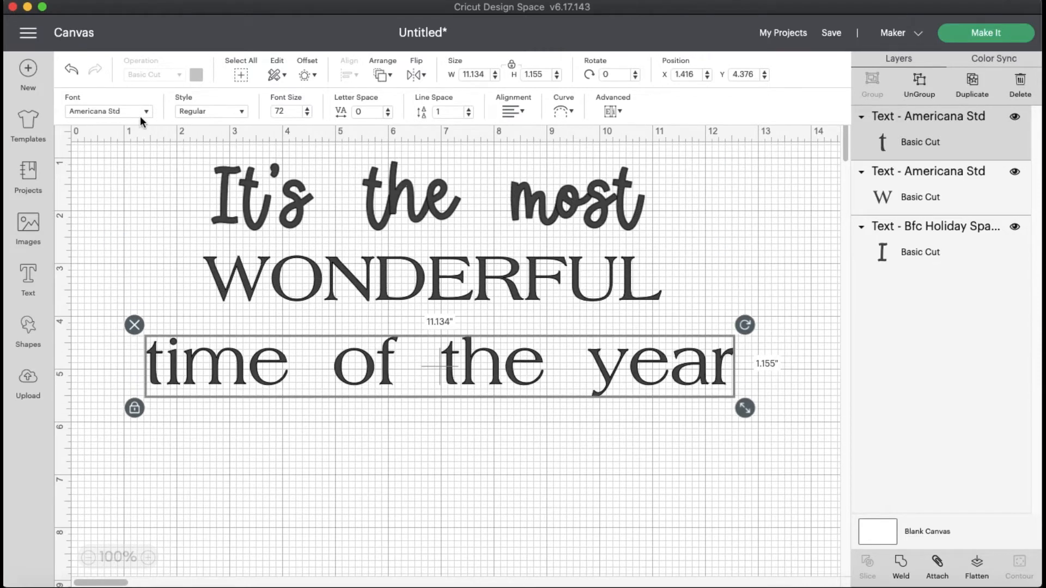
Set 'time of the year' in BFC Holiday Sparkle found by searching 'holiday'
click(108, 111)
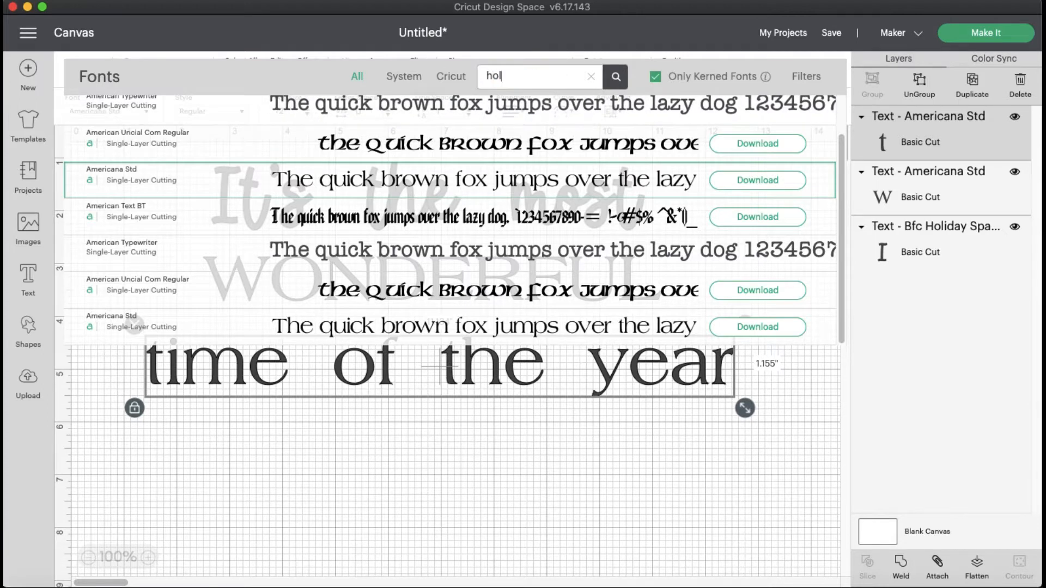
text(holiday)
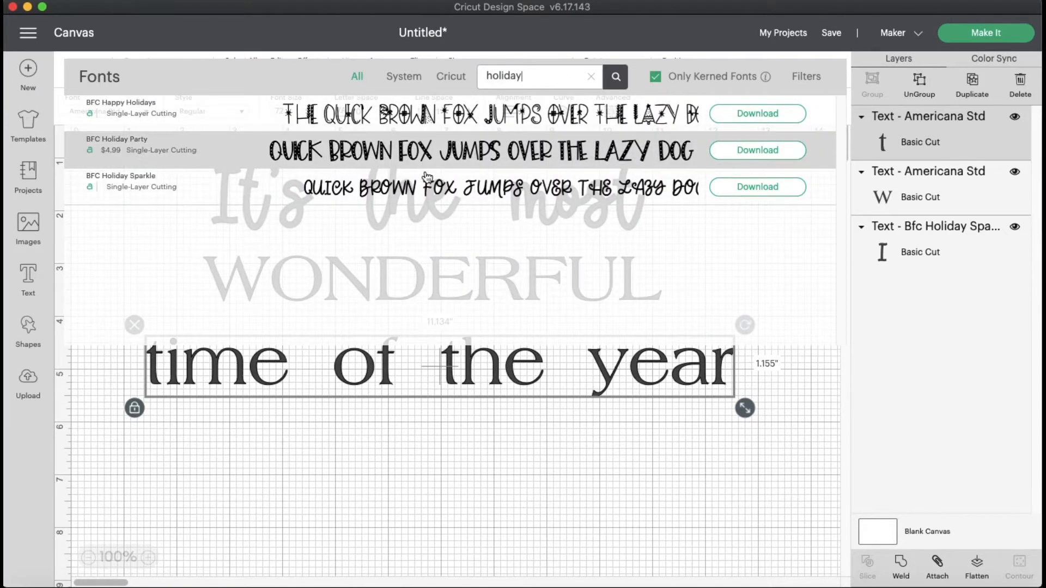
click(120, 180)
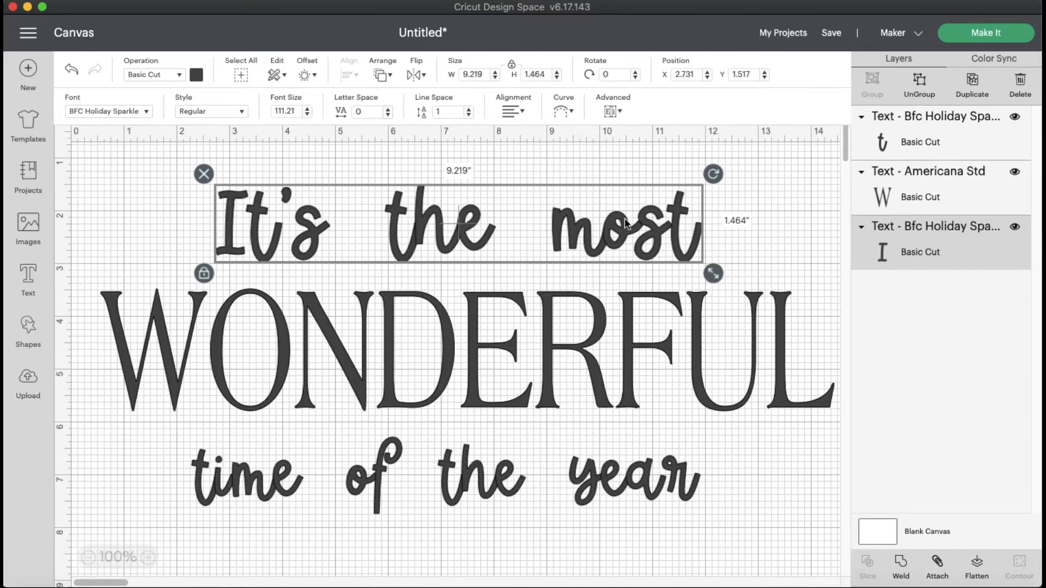
Curve 'It's the most' into an arch and 'time of the year' into a downward arc
click(562, 111)
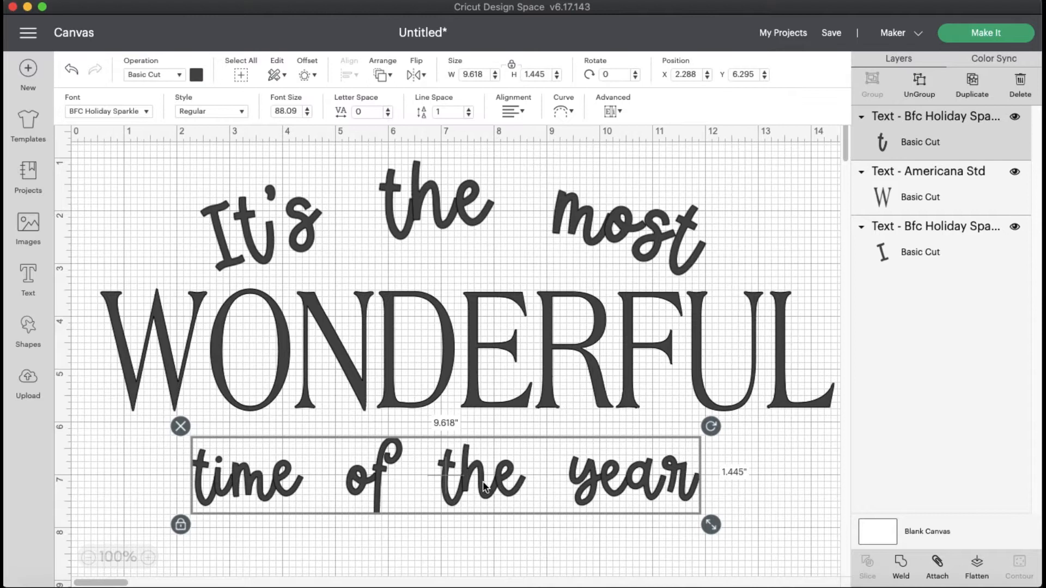
click(562, 111)
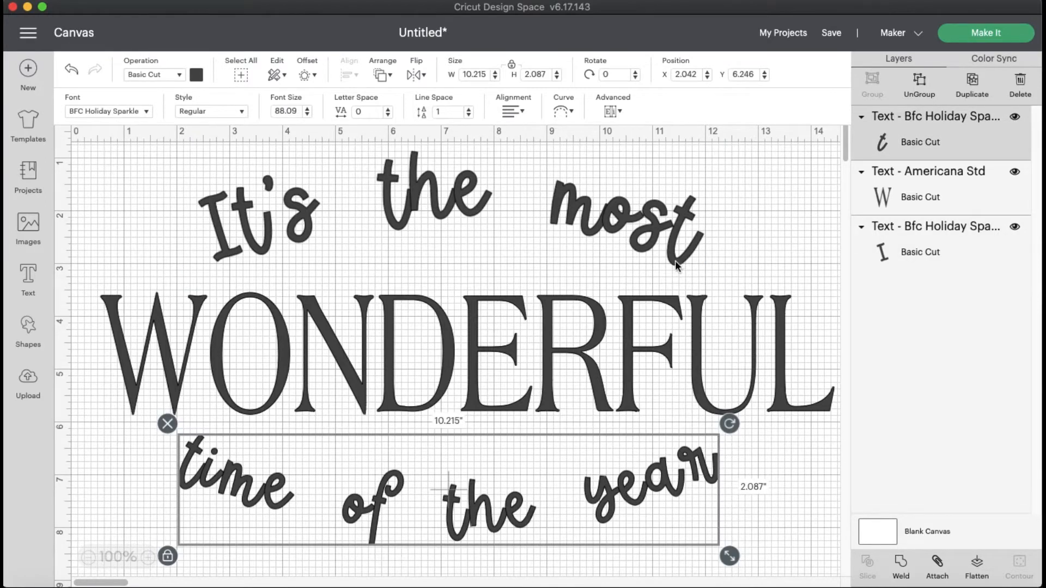
click(776, 229)
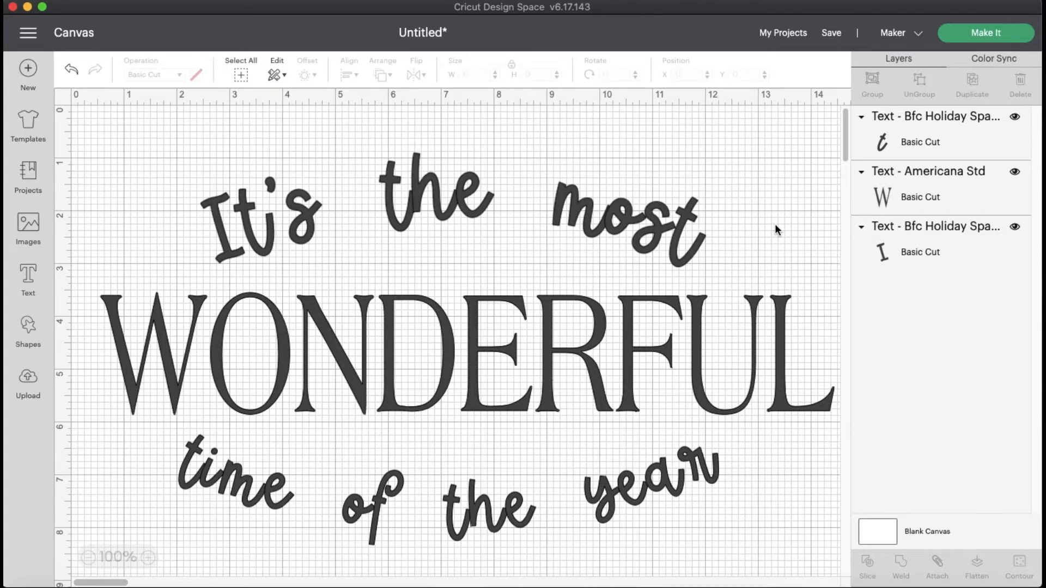
mouse_move(726, 251)
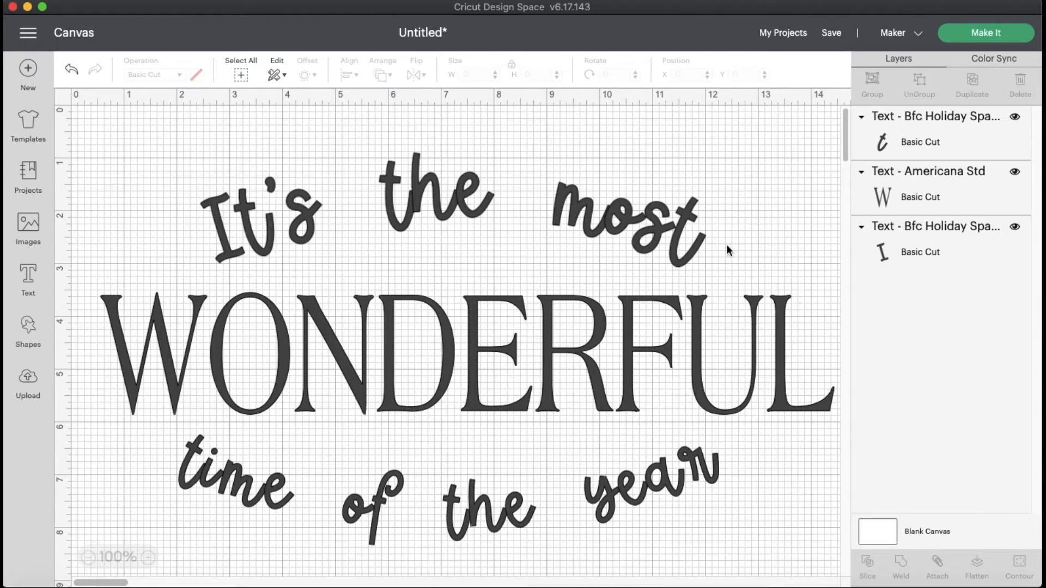
click(434, 207)
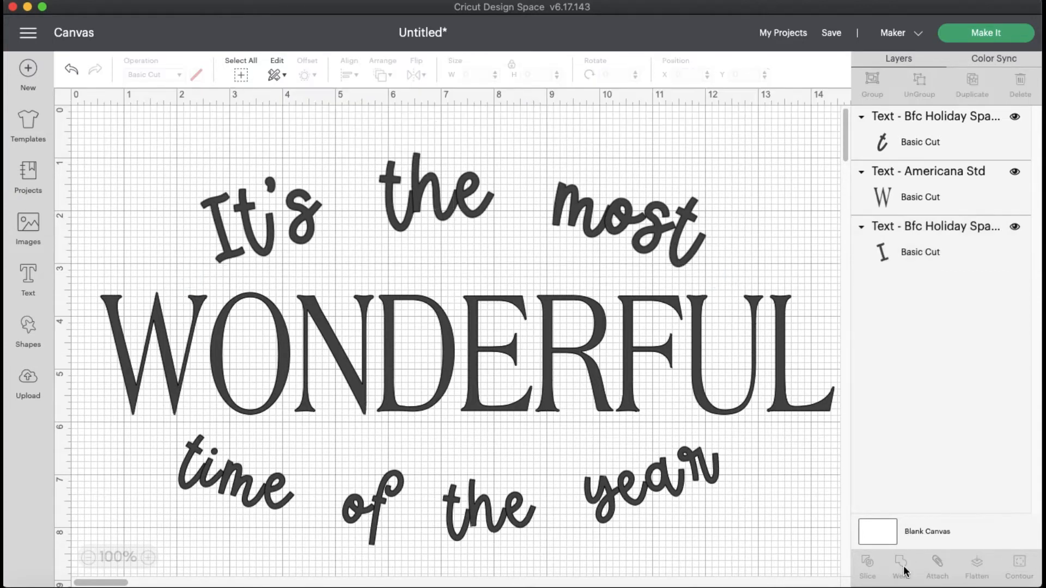
click(901, 567)
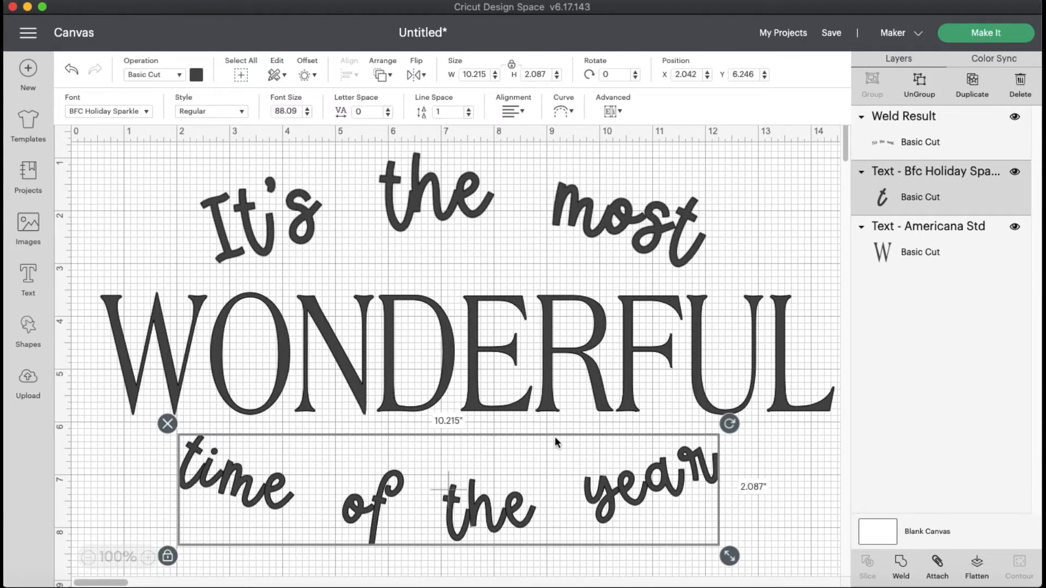
mouse_move(901, 563)
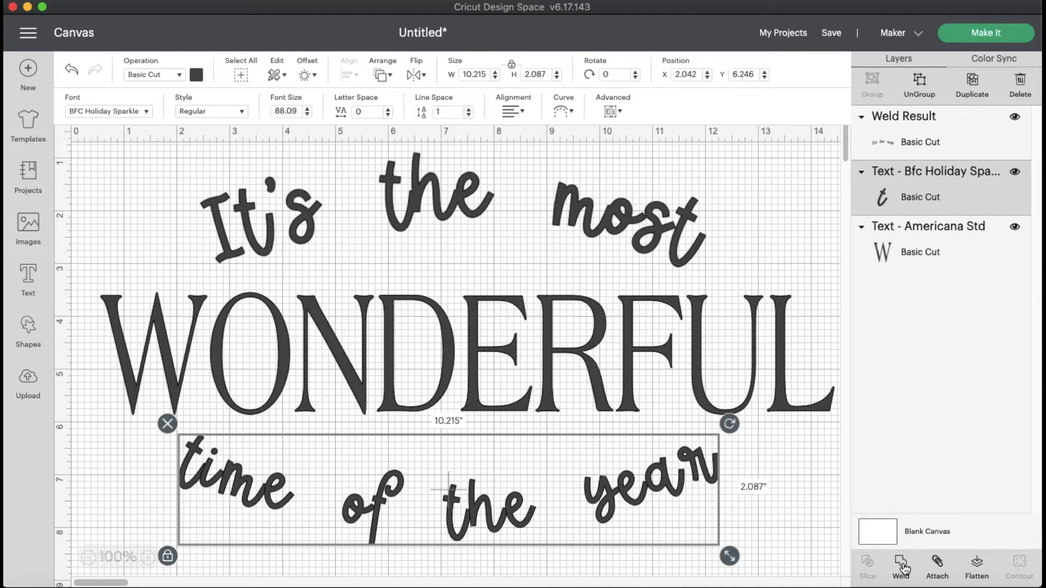
click(901, 568)
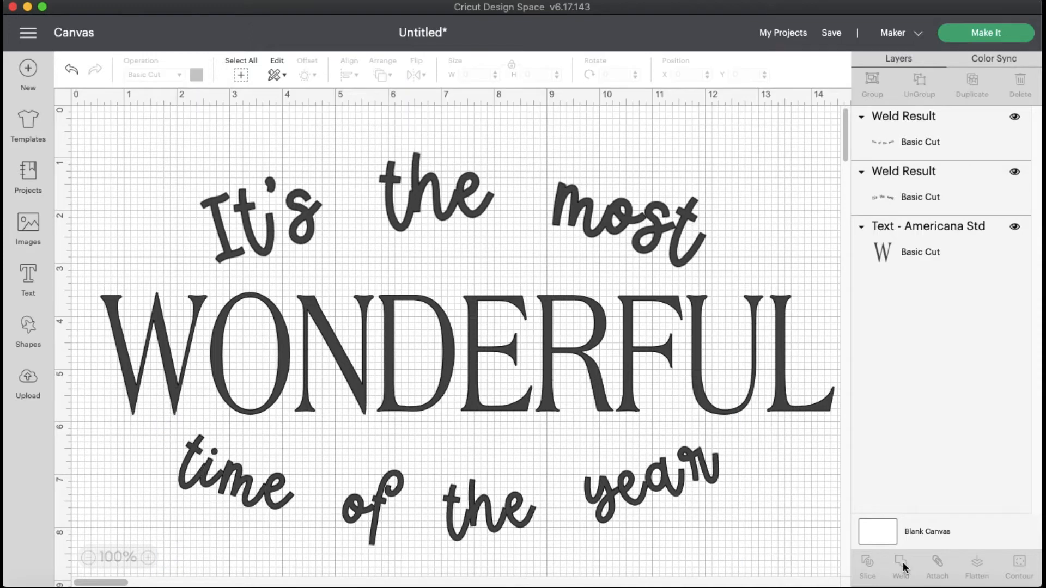
mouse_move(540, 506)
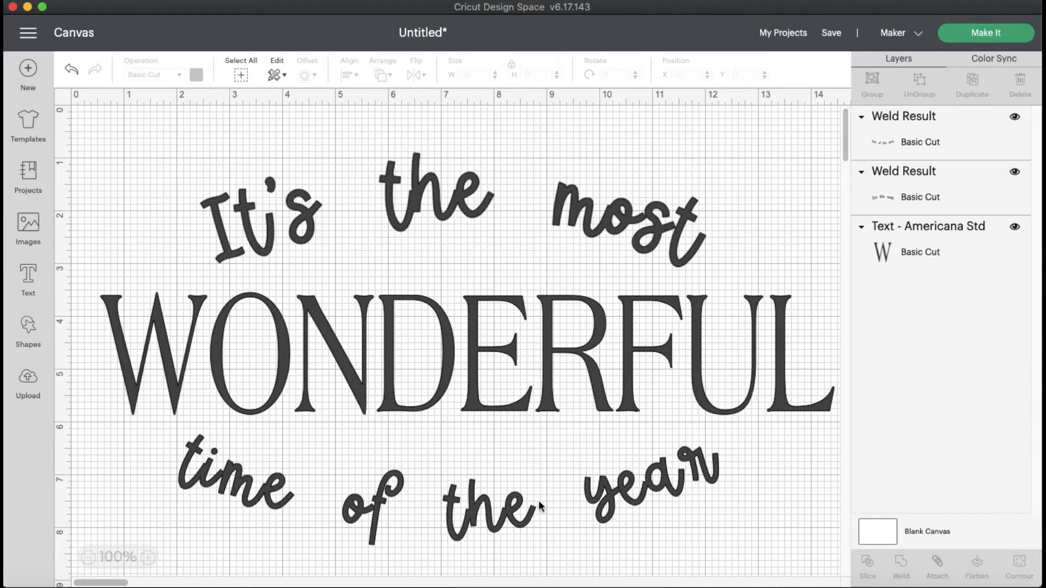
mouse_move(619, 510)
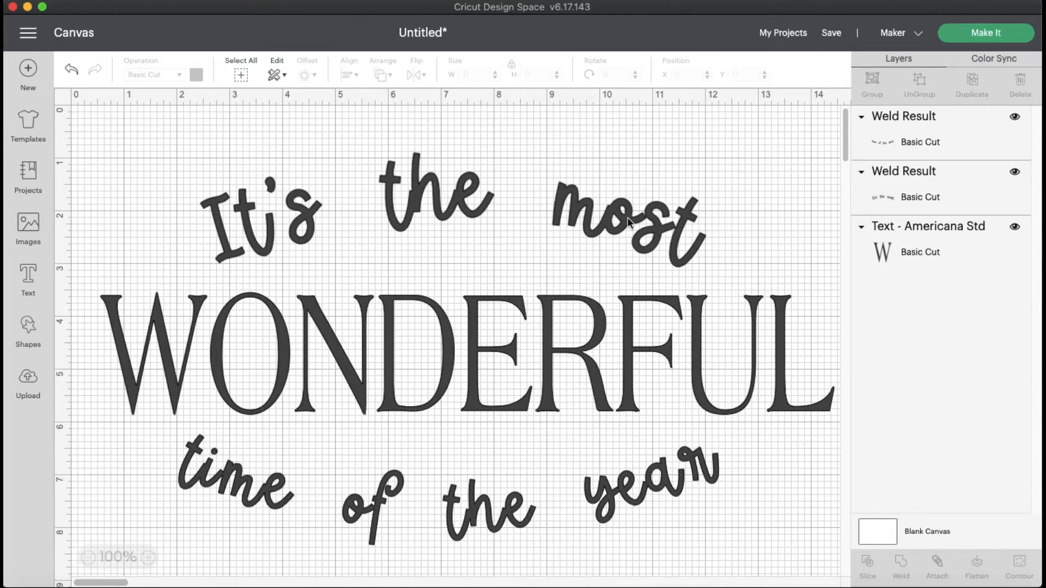
click(780, 220)
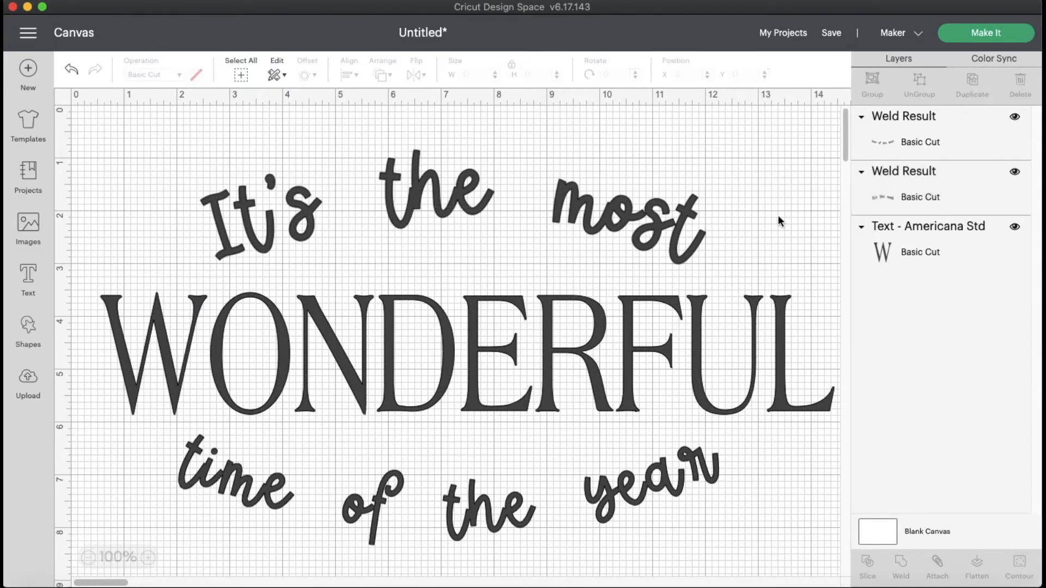
mouse_move(147, 165)
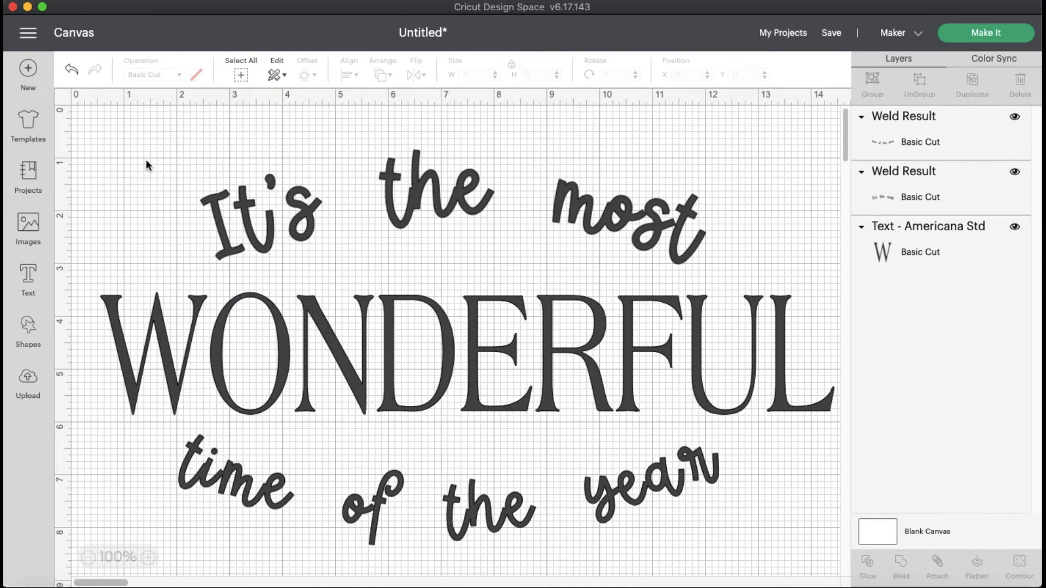
Select all three lines and align them with Center Horizontally
click(240, 60)
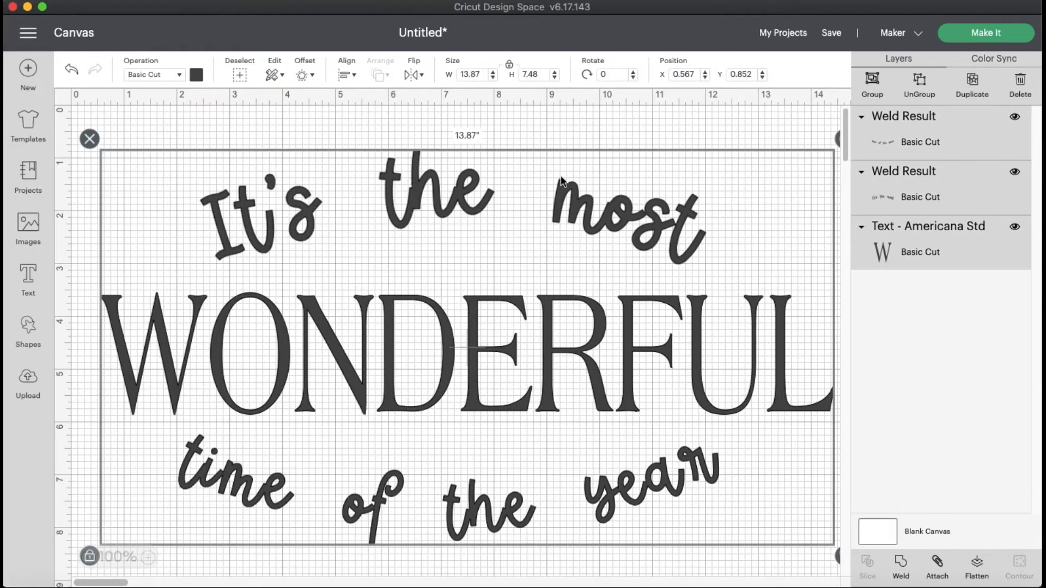
click(347, 74)
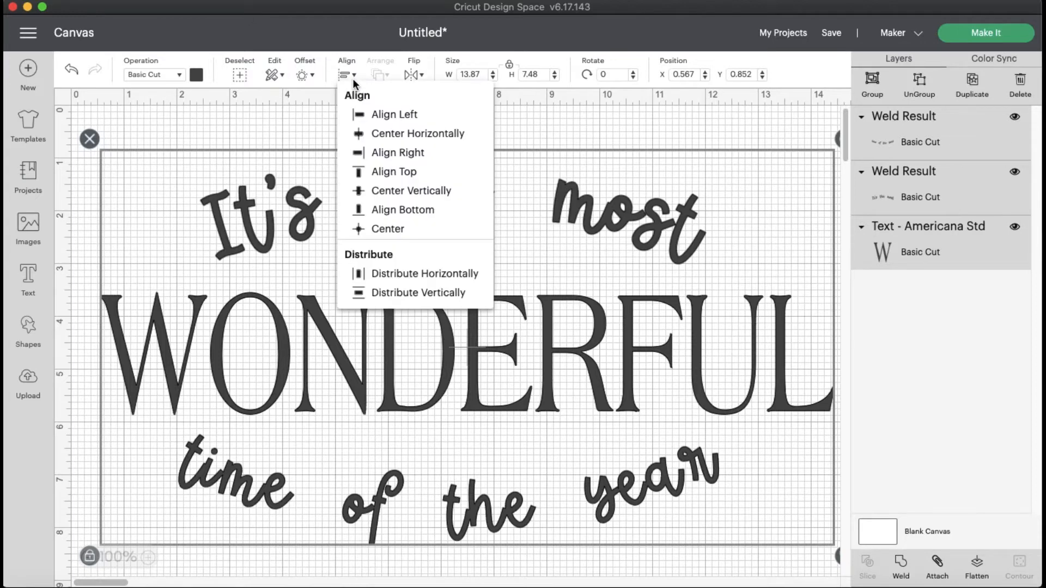
mouse_move(406, 133)
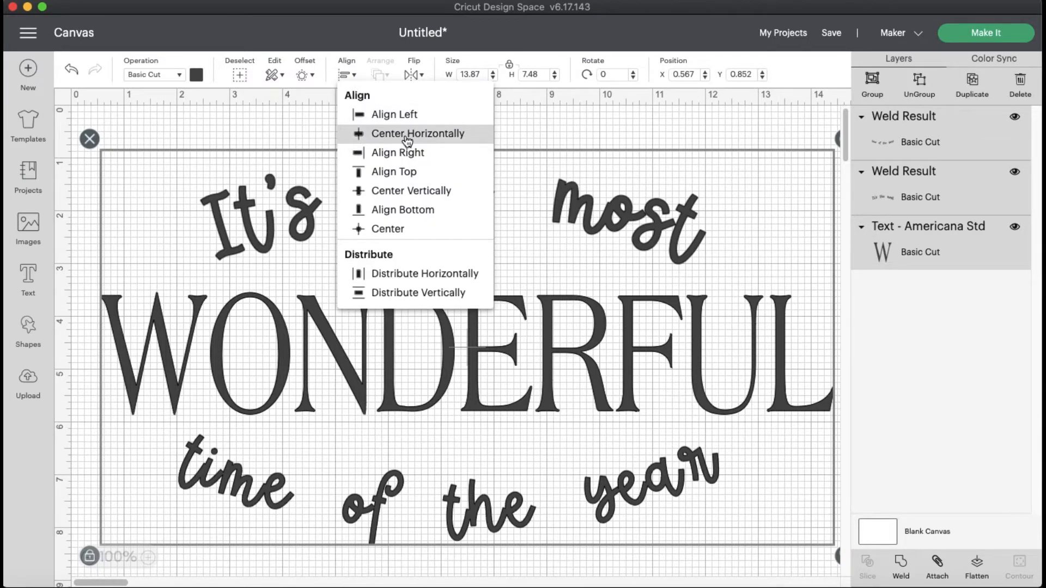
click(417, 133)
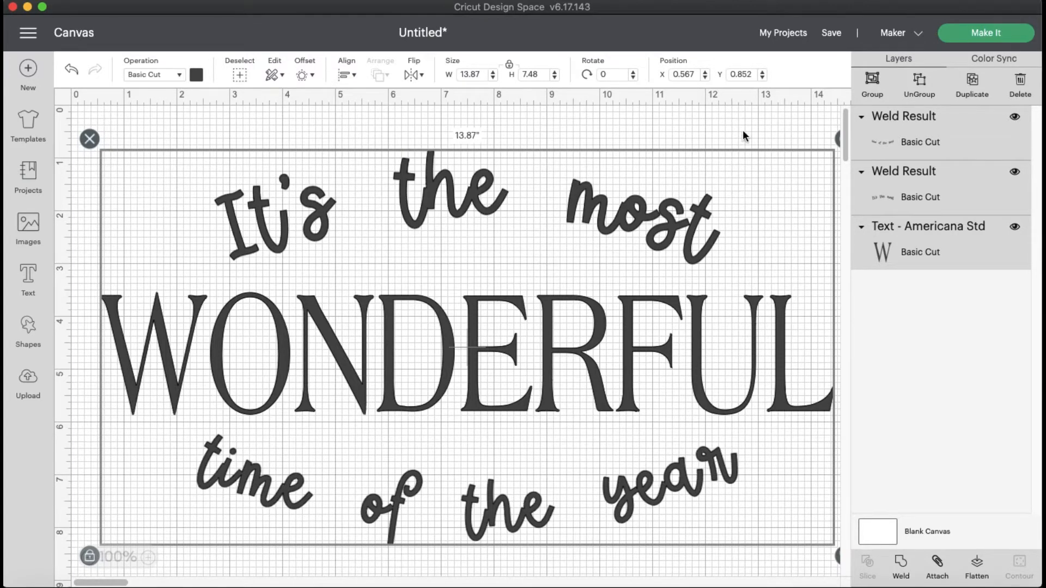
click(744, 135)
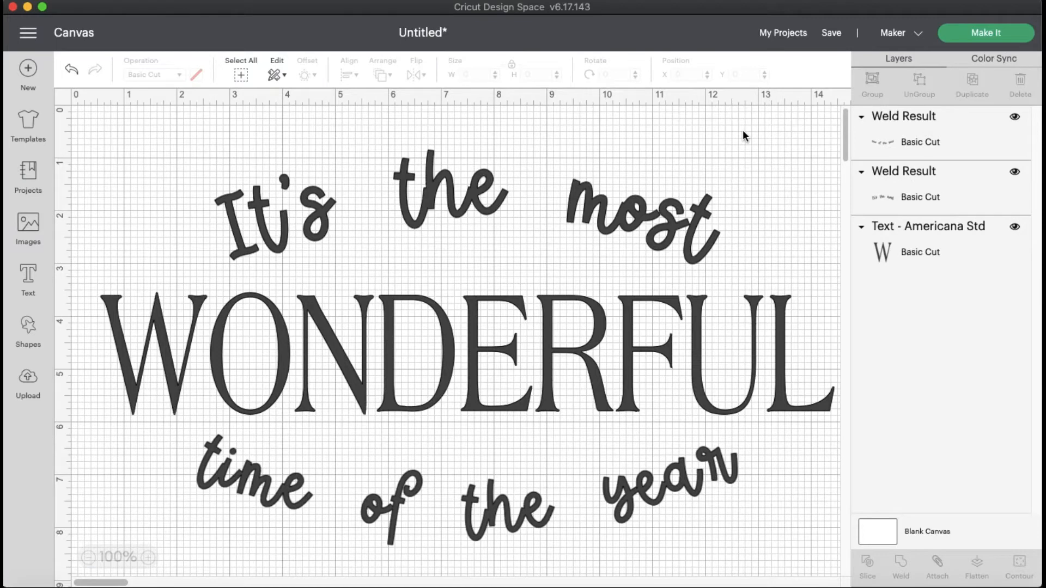
mouse_move(656, 503)
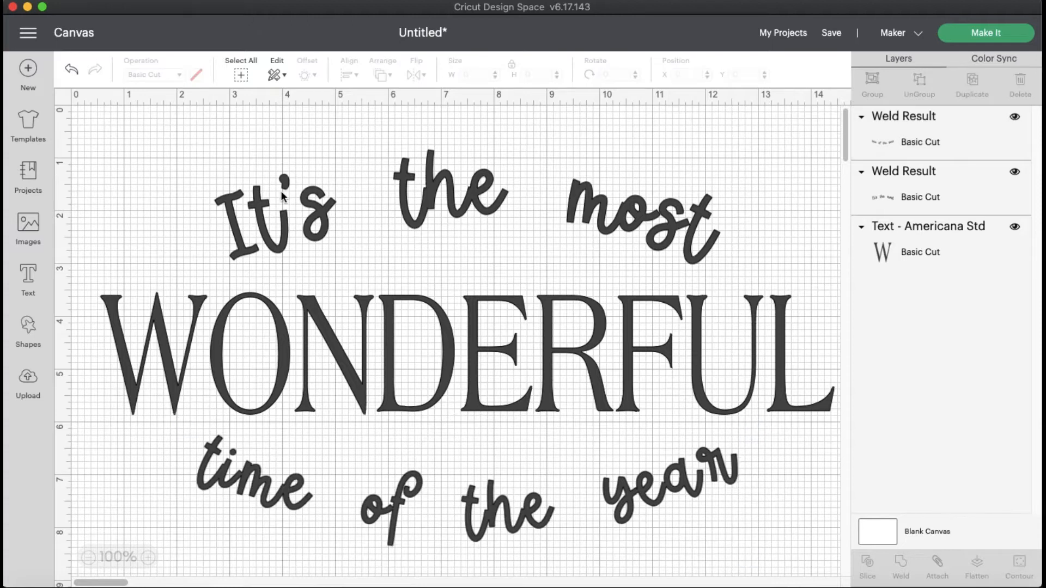
mouse_move(334, 481)
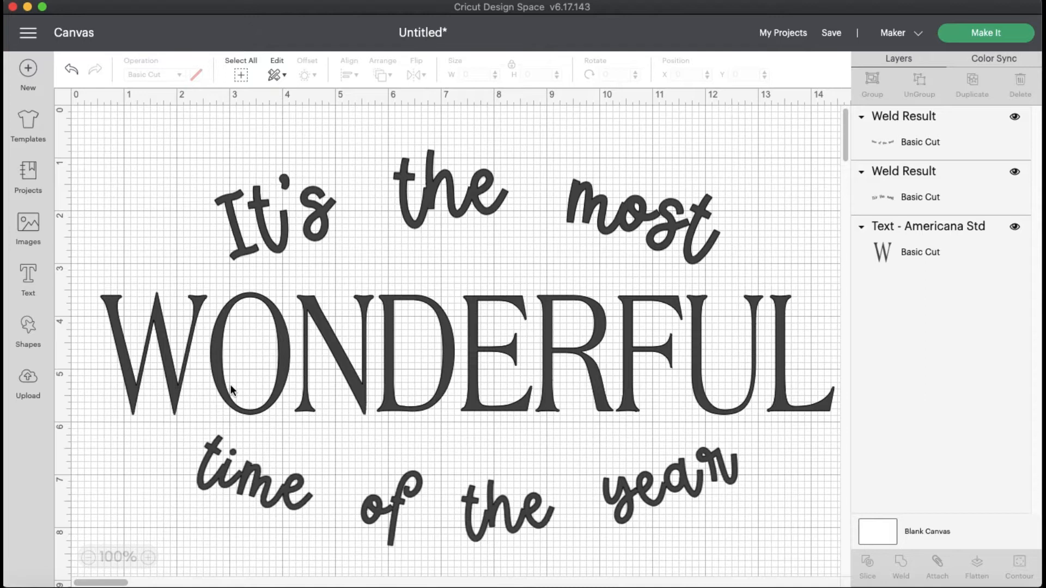
mouse_move(126, 326)
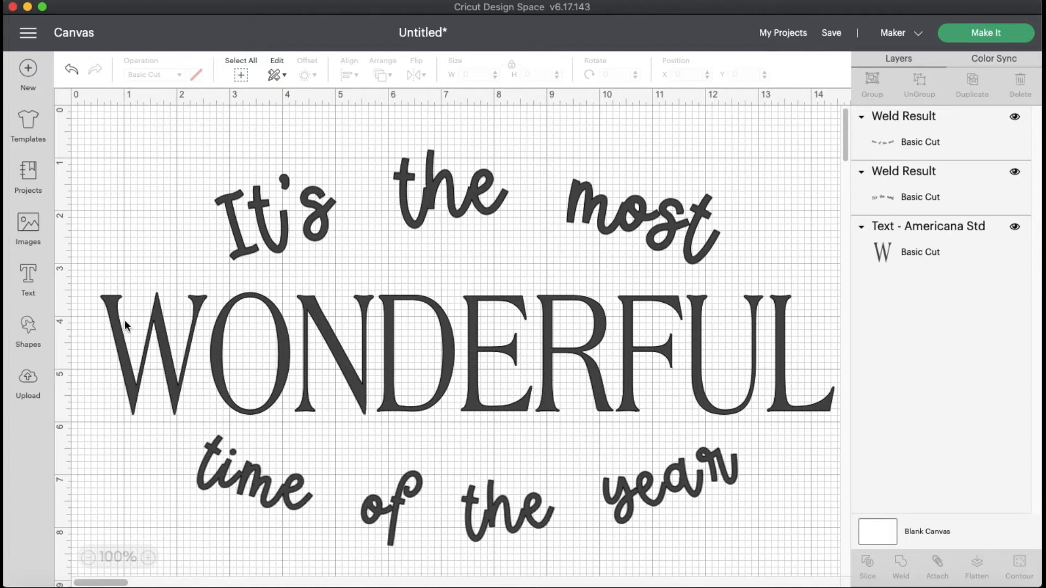
mouse_move(28, 229)
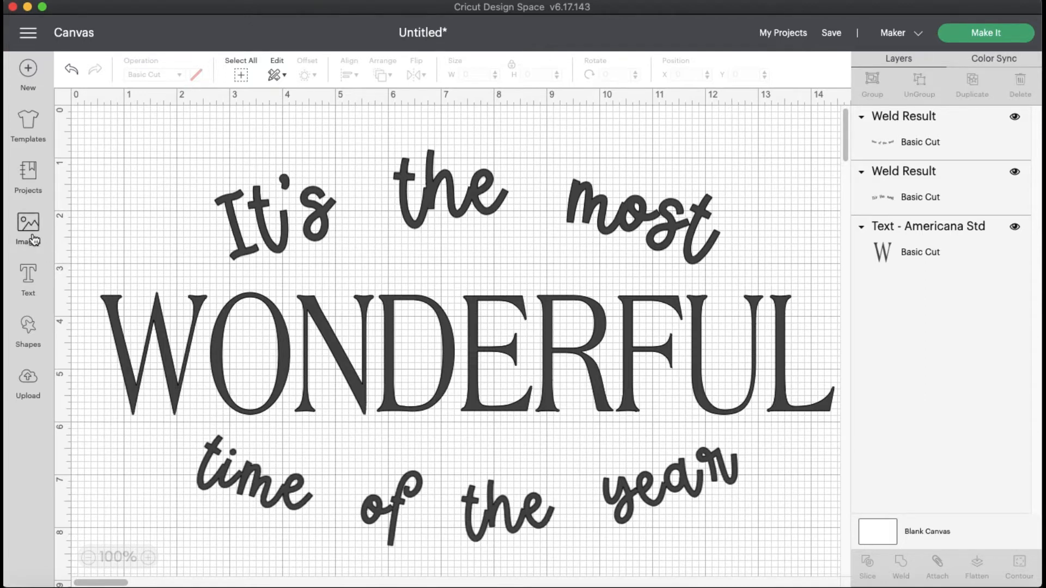
Search the image library for 'pine' and browse the results
click(27, 229)
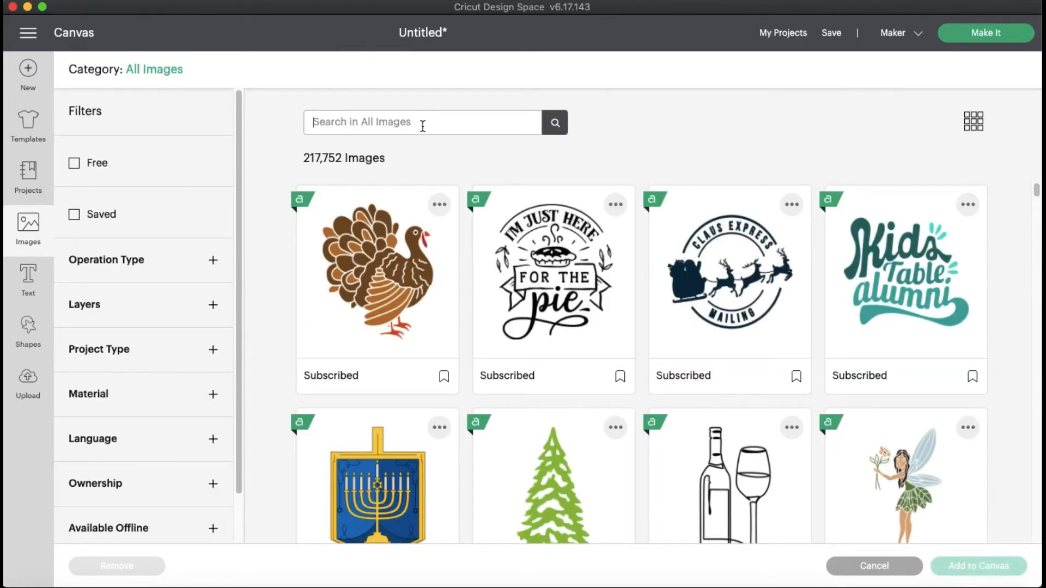
text(pine)
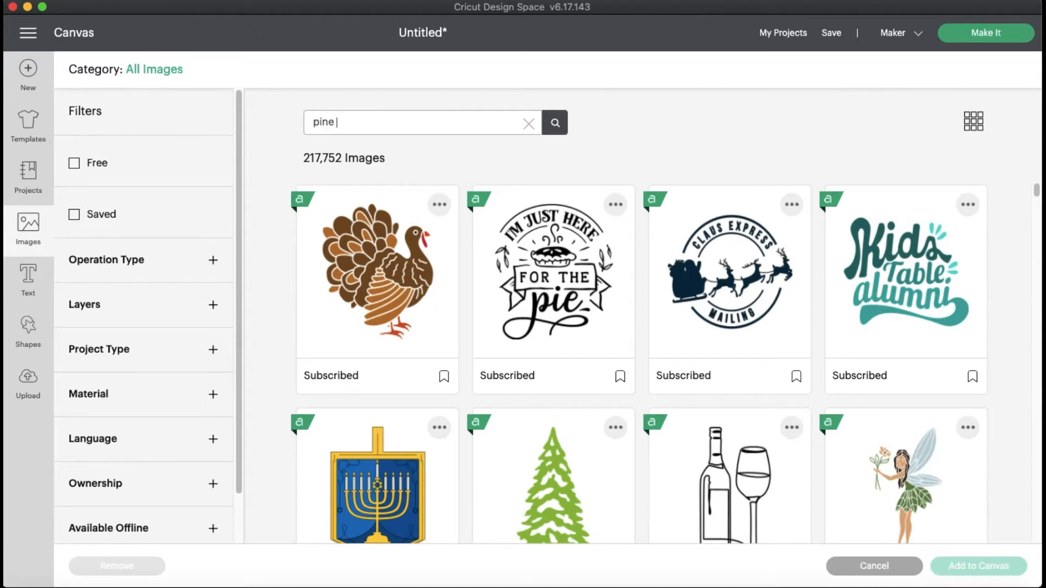
click(554, 123)
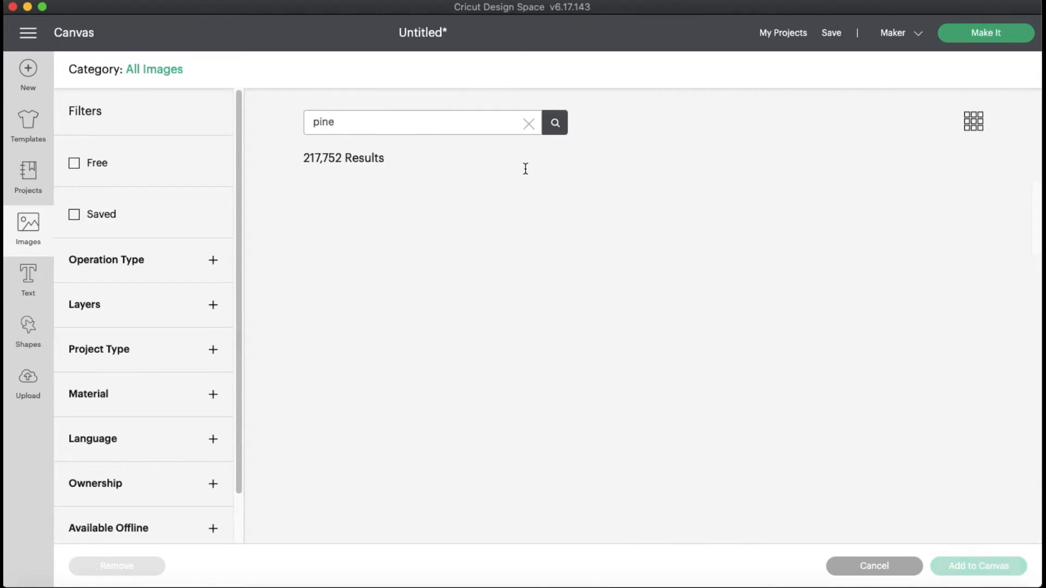
click(554, 123)
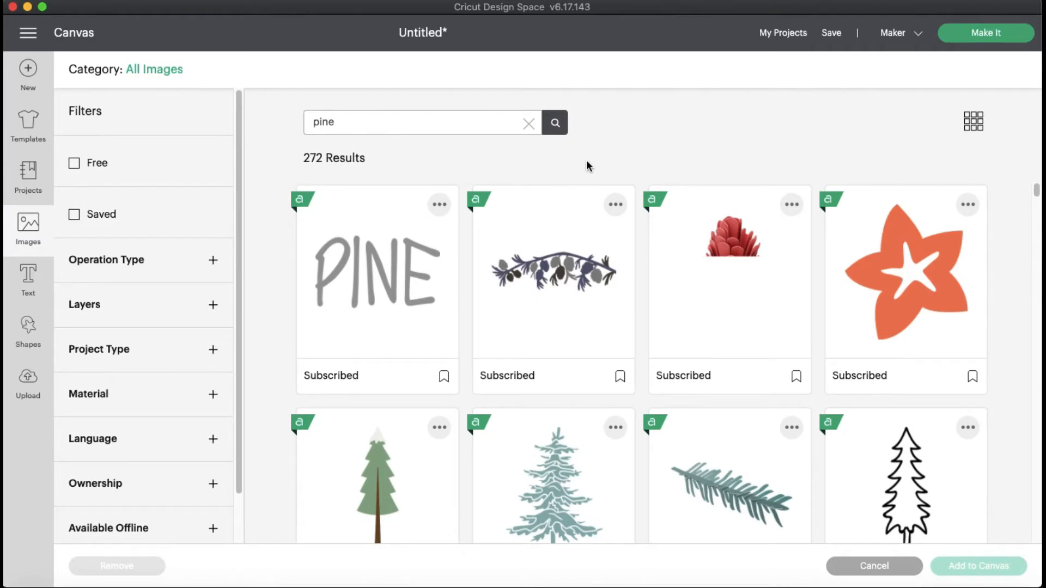
mouse_move(1036, 194)
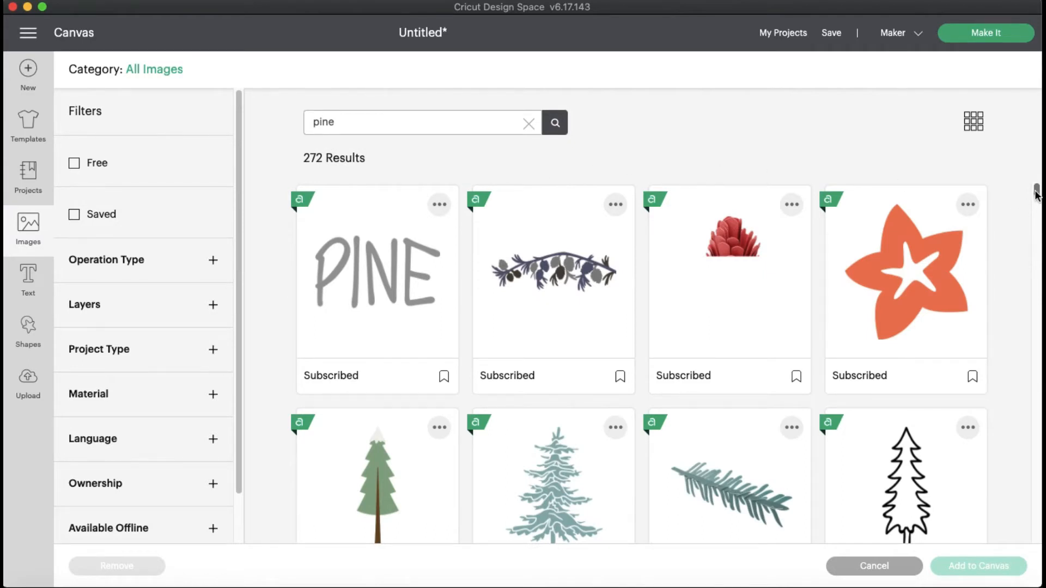
scroll(down, 3)
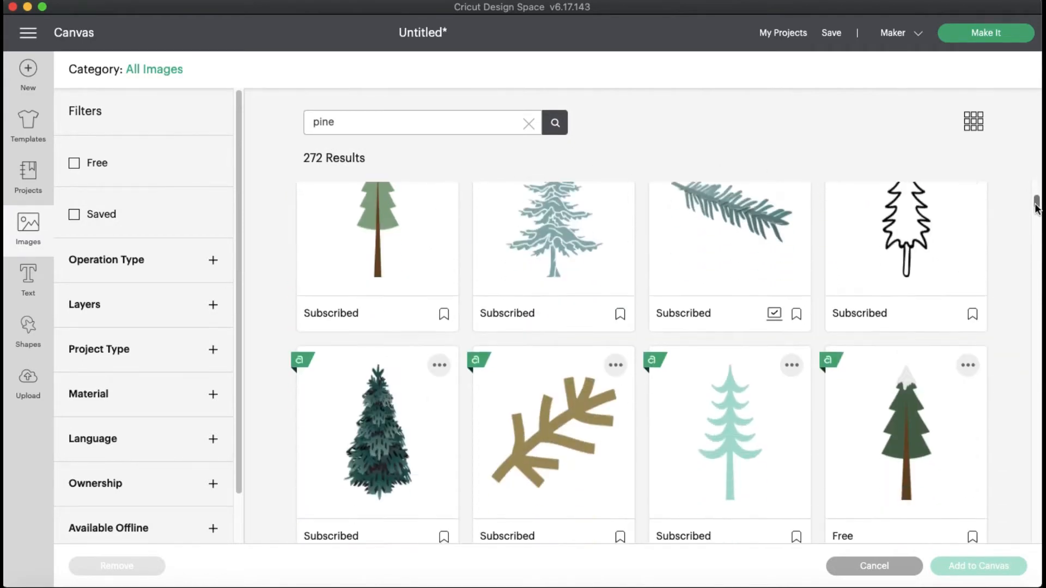
scroll(down, 3)
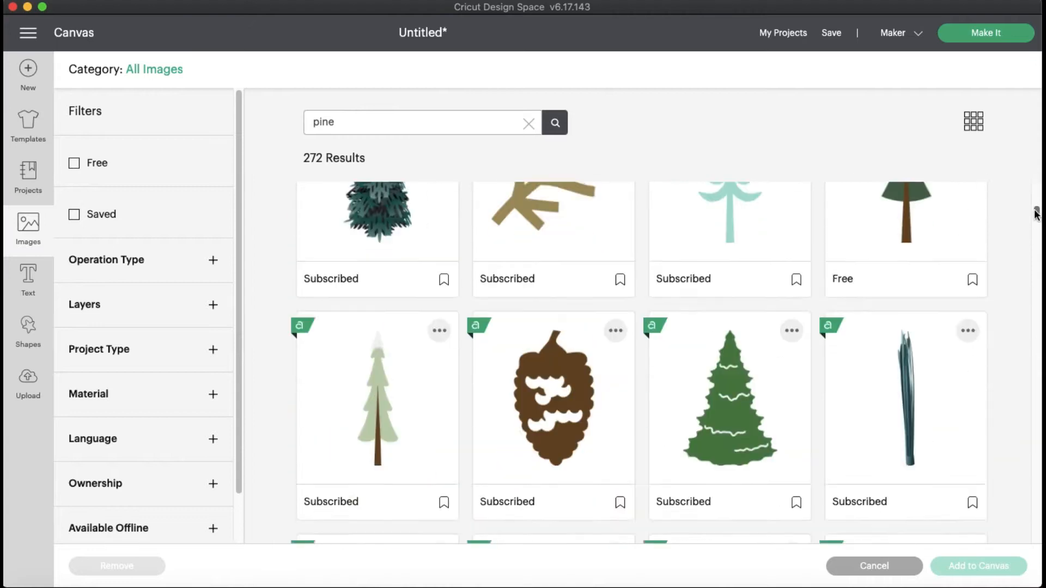
scroll(down, 3)
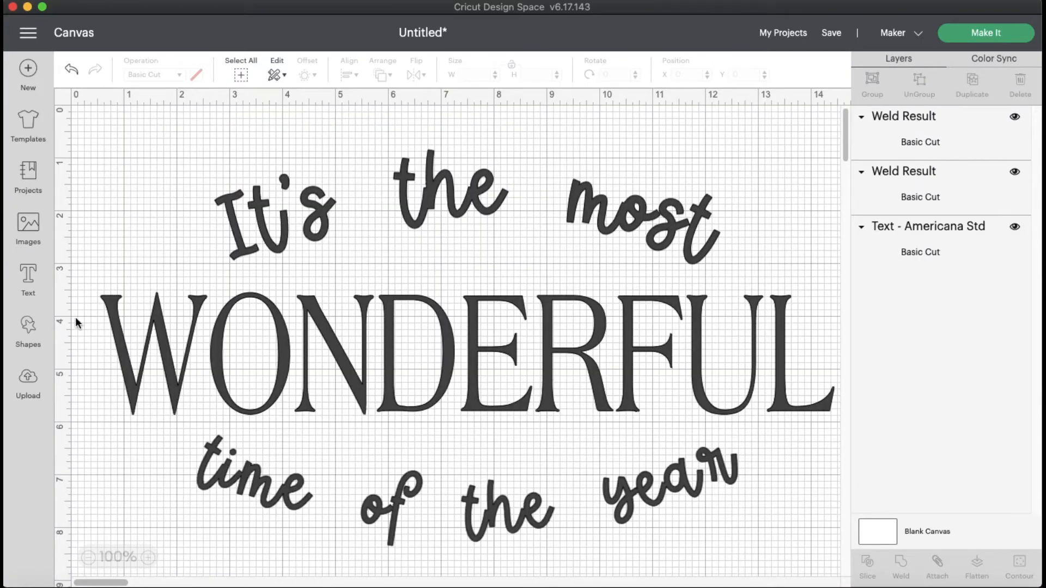
Reopen the library and pick the pine branch image
click(27, 230)
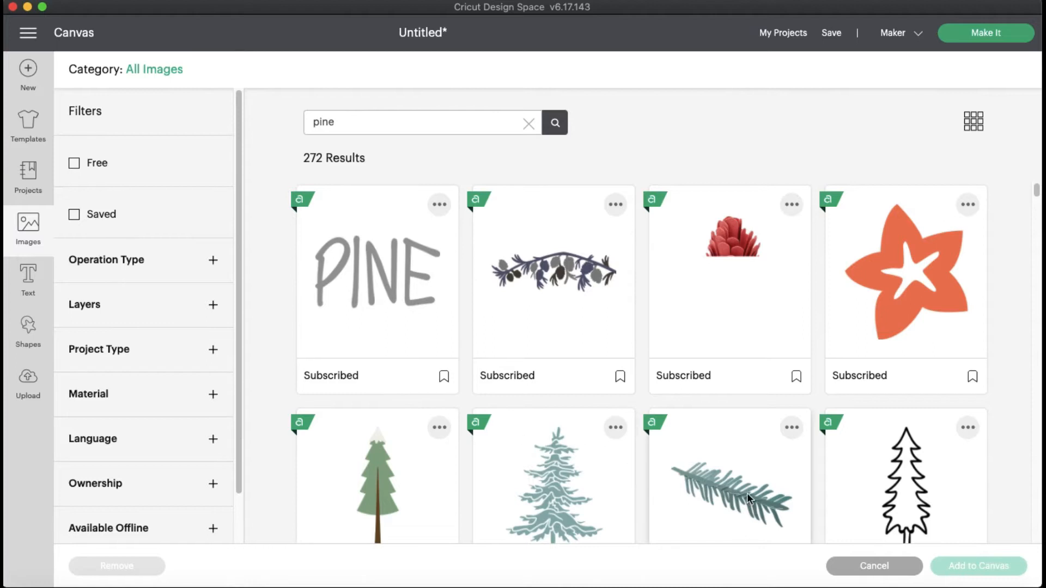
click(728, 474)
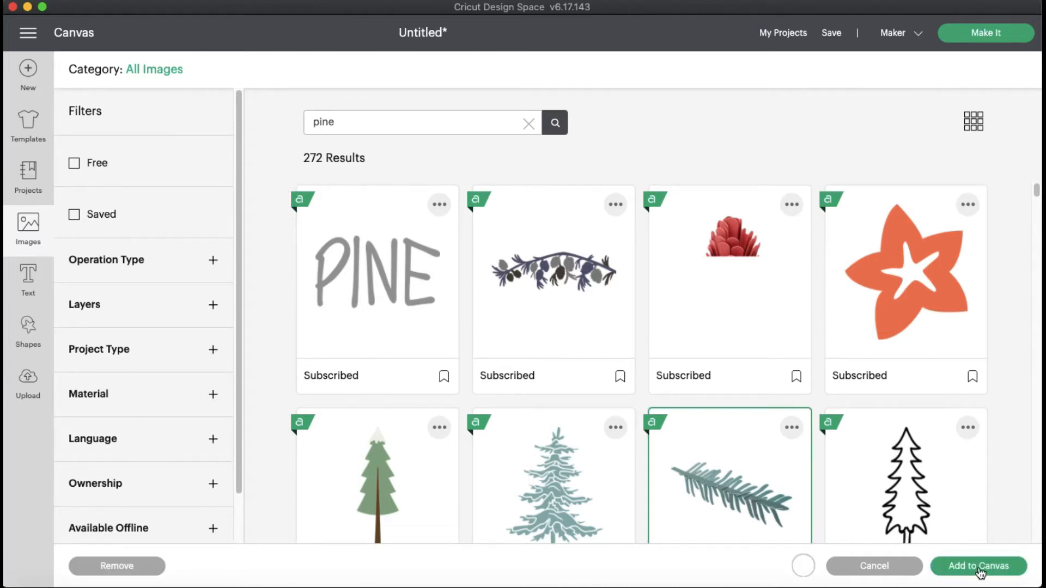
Add the pine branches to the canvas, position them, and ungroup the pieces
click(978, 565)
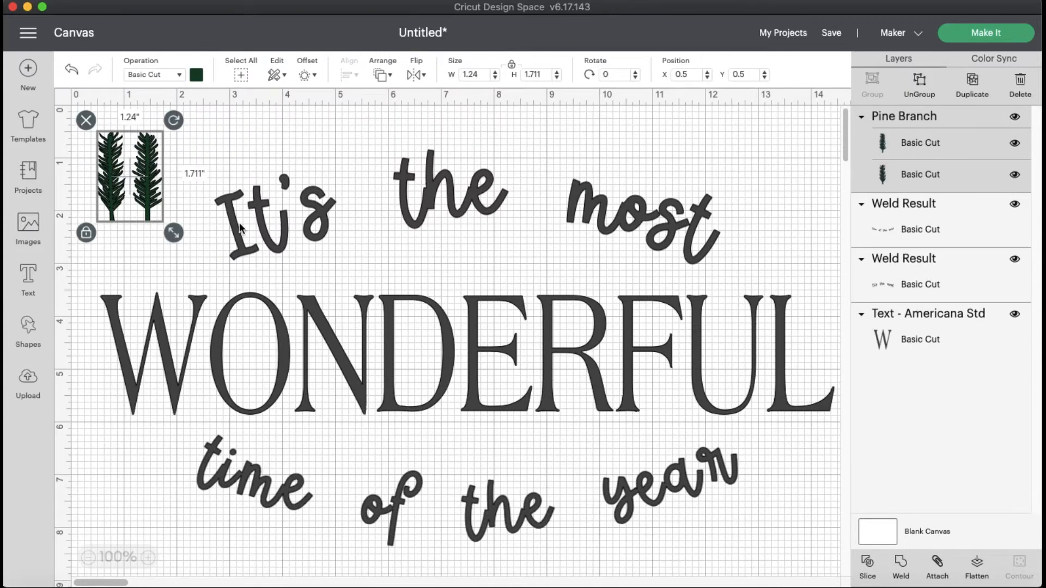
drag(128, 177, 144, 200)
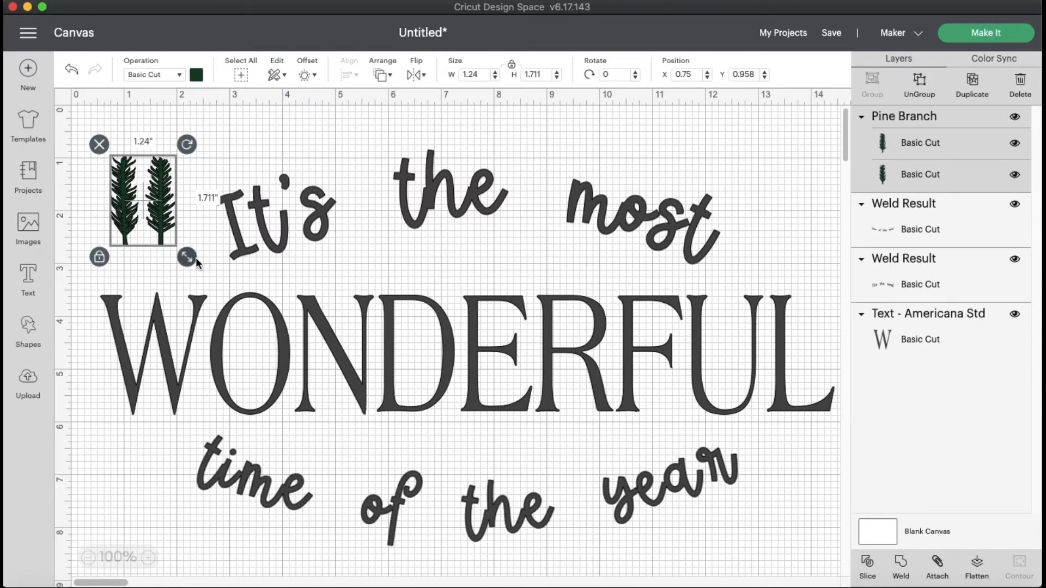
mouse_move(210, 229)
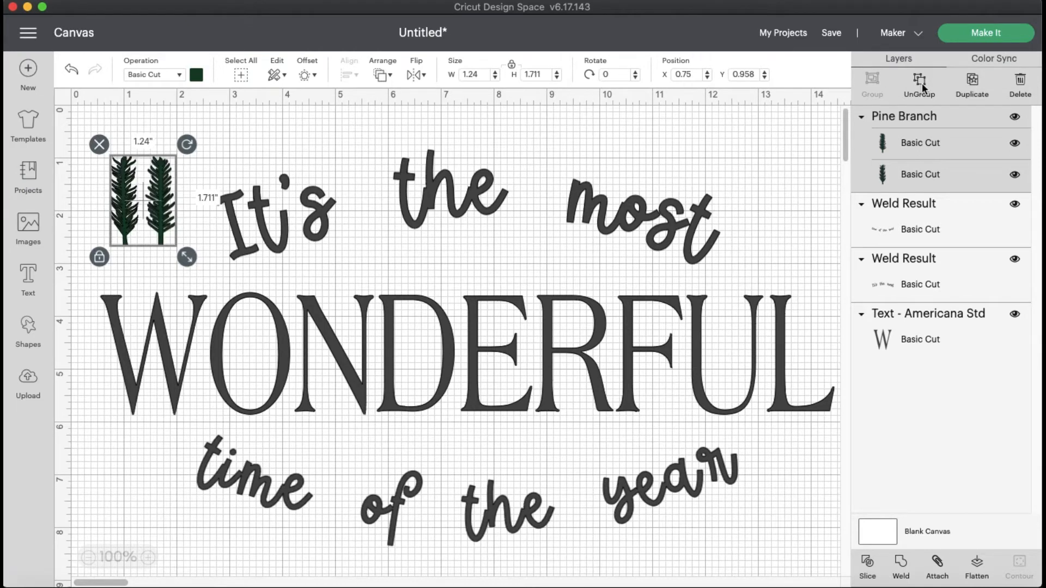
click(919, 82)
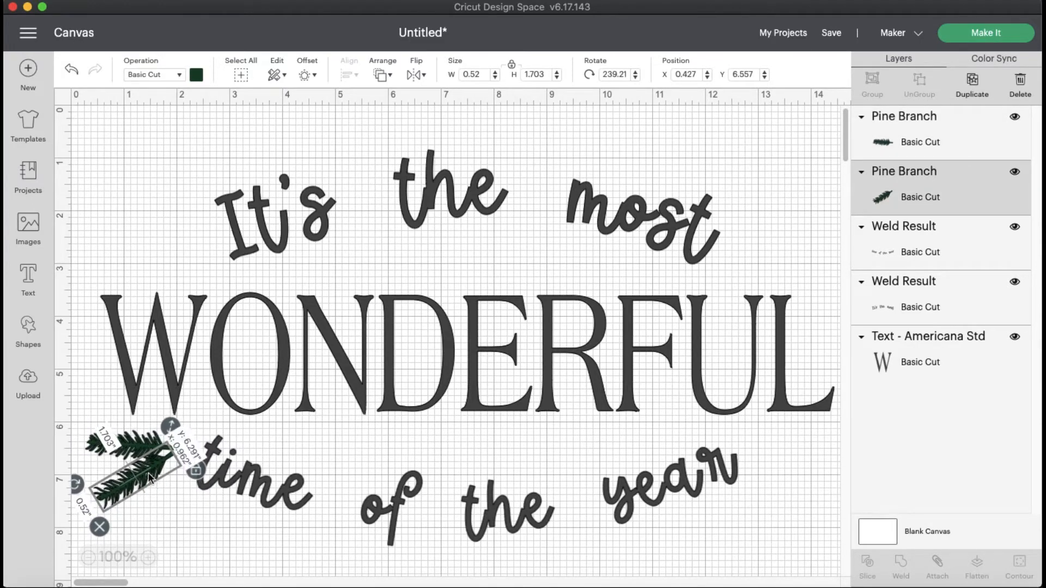
Select both angled branches and weld them into one shape
click(173, 533)
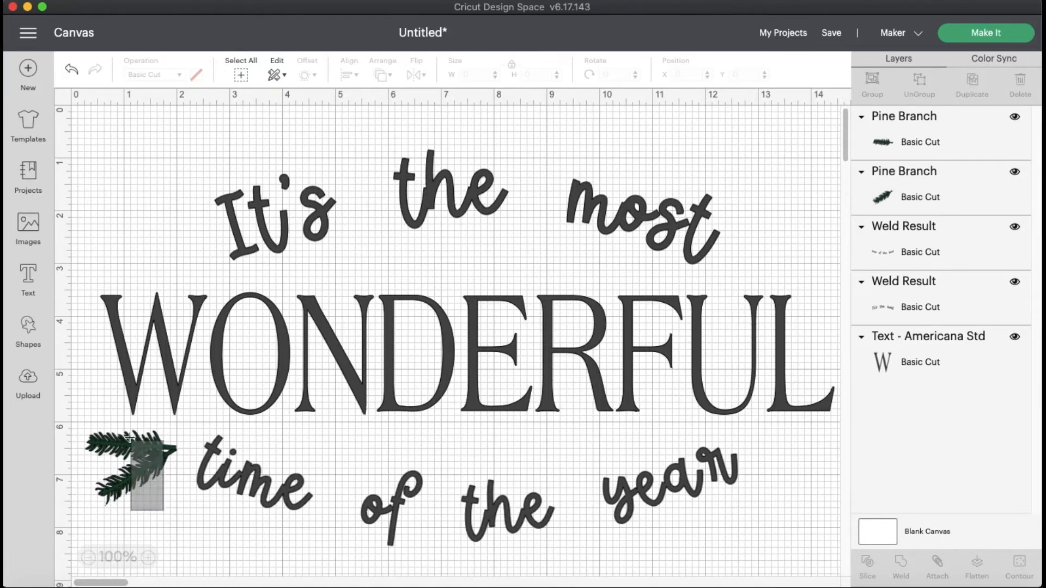
click(129, 468)
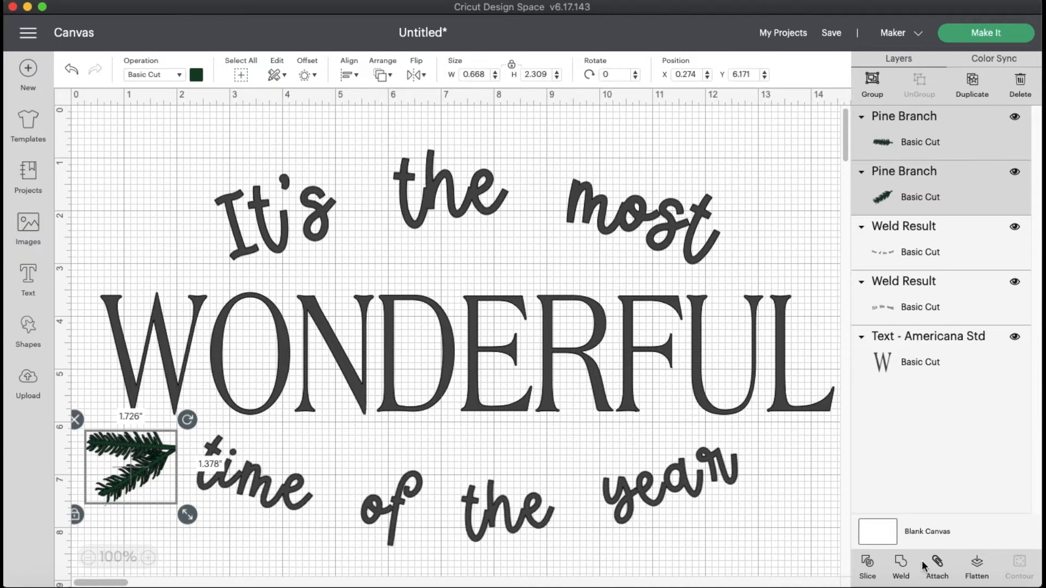
click(423, 566)
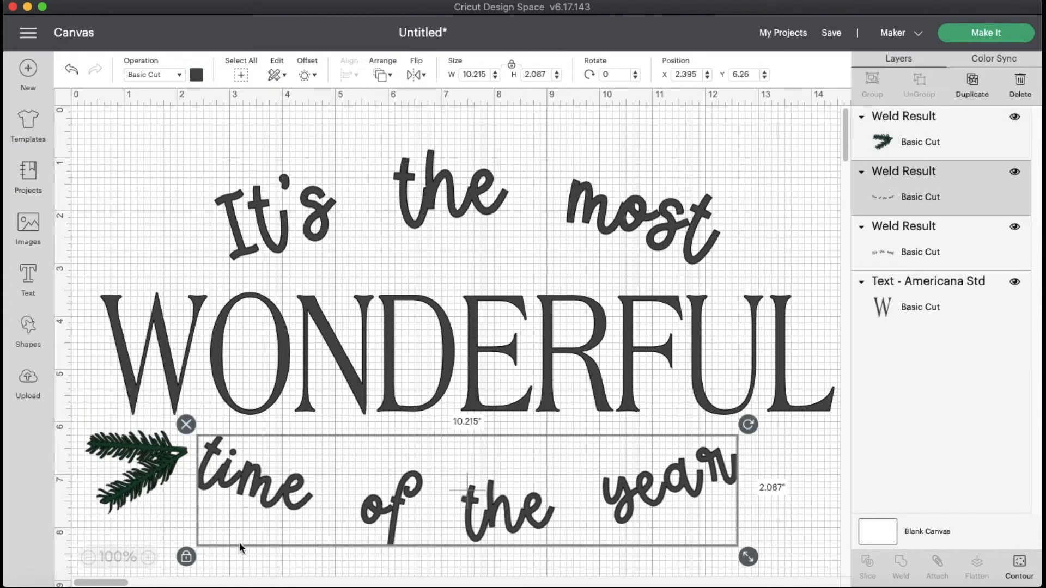
Duplicate the pine branch and flip the copy horizontally to mirror it
click(160, 537)
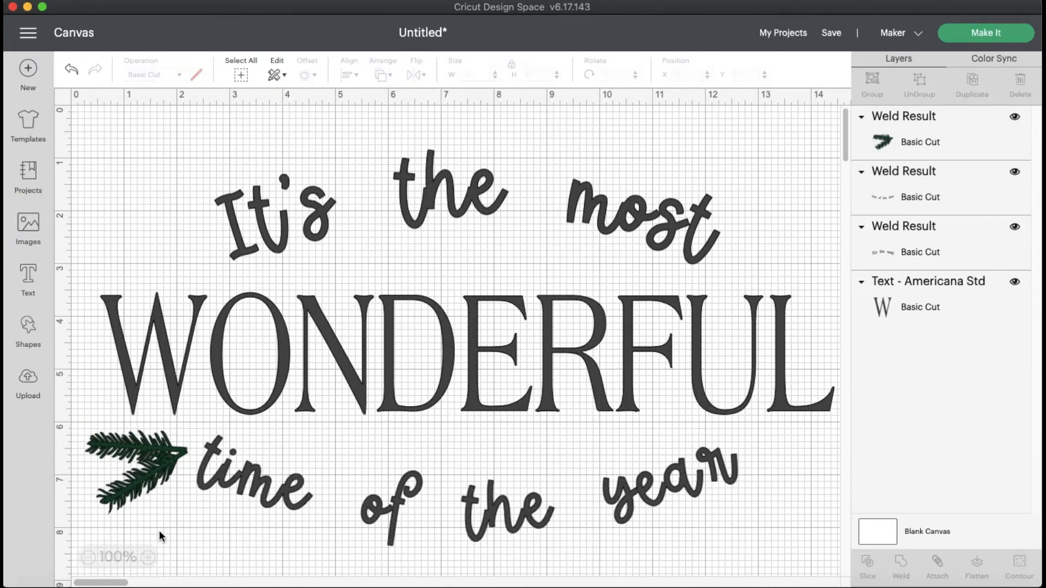
click(144, 467)
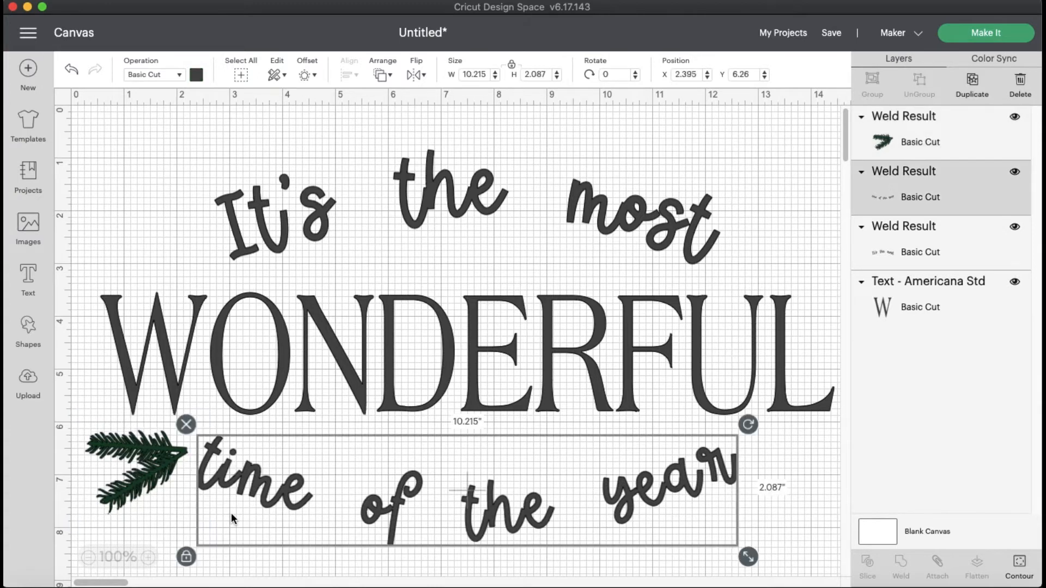
click(141, 471)
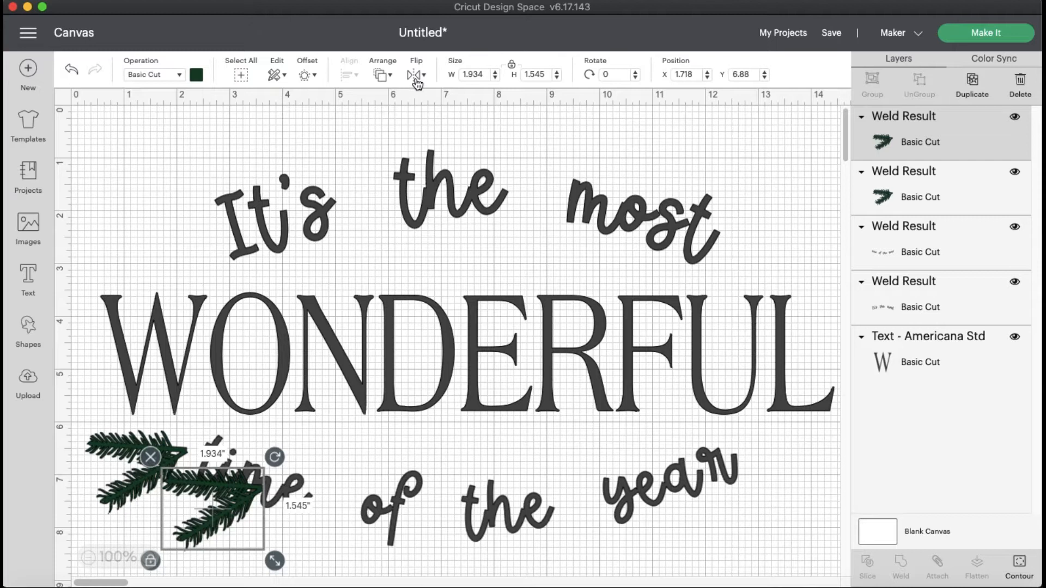
click(415, 74)
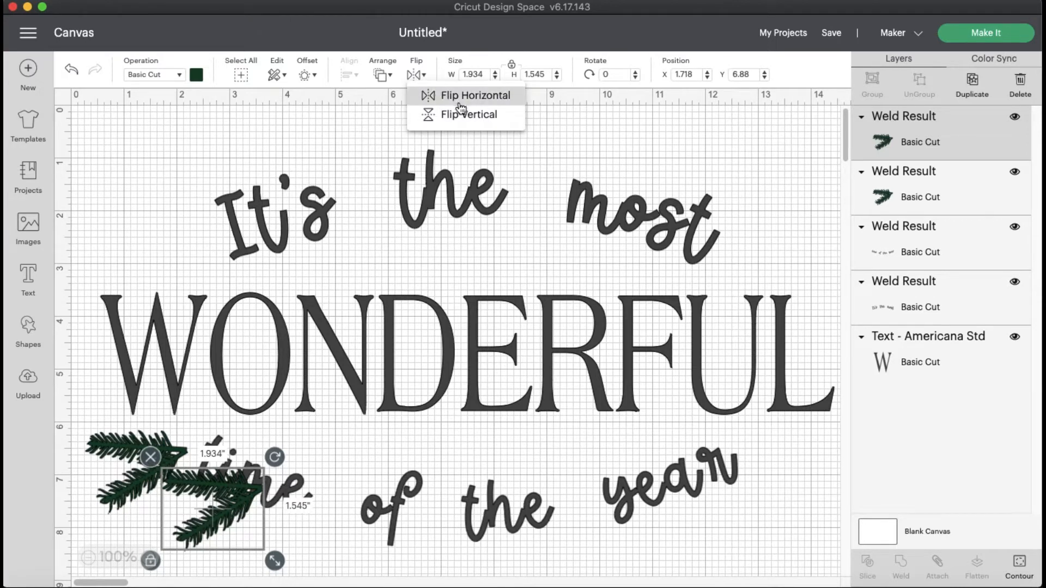
click(477, 96)
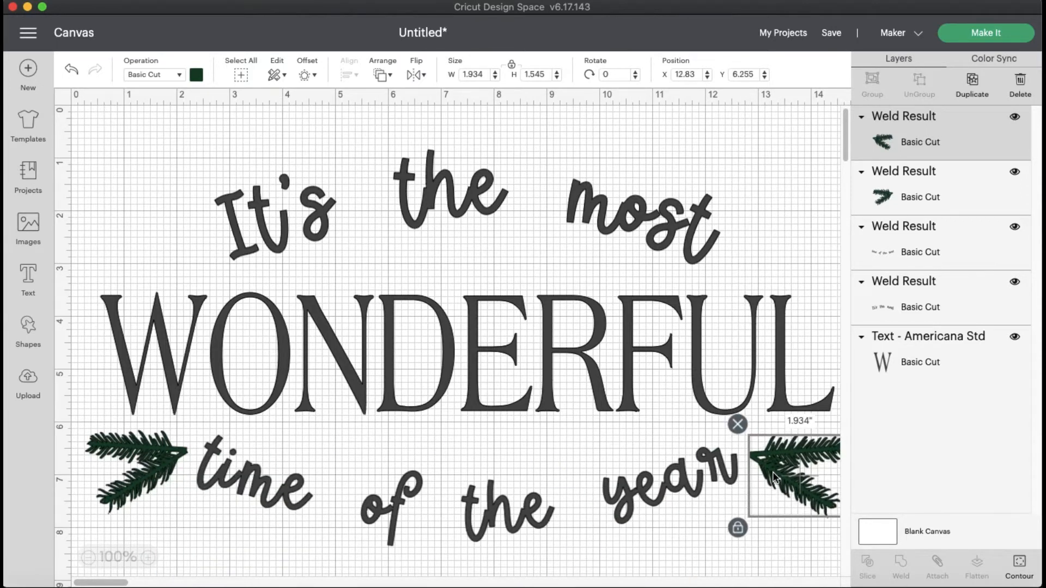
mouse_move(110, 485)
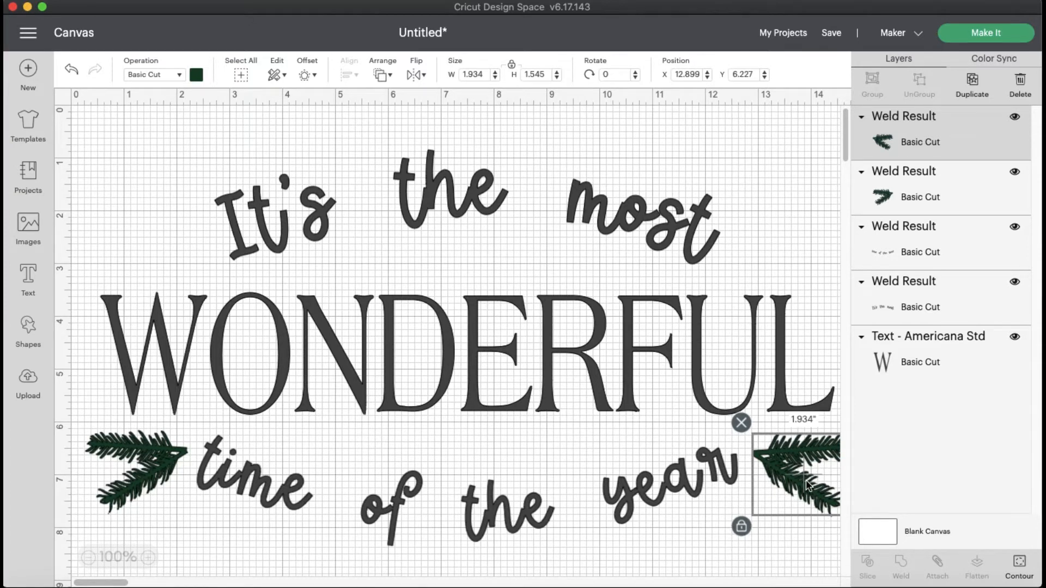
mouse_move(155, 480)
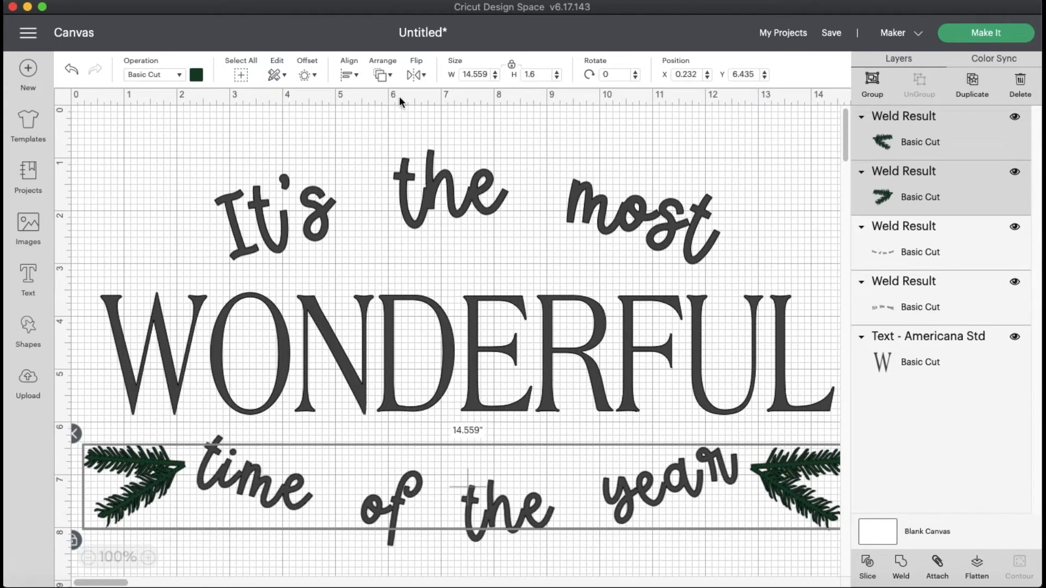
Select both pine branches and group them into a single layer
click(349, 70)
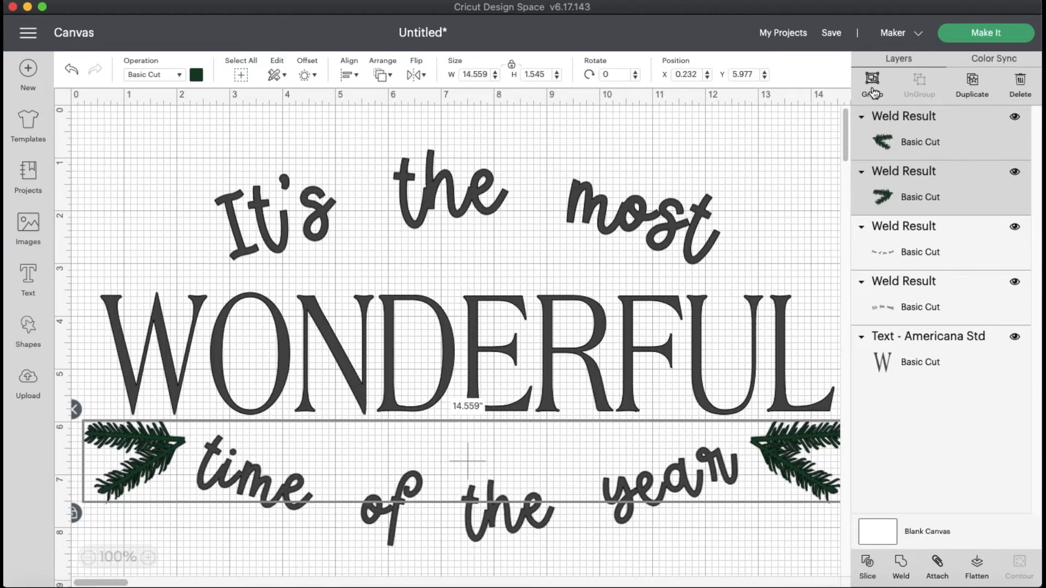
click(872, 84)
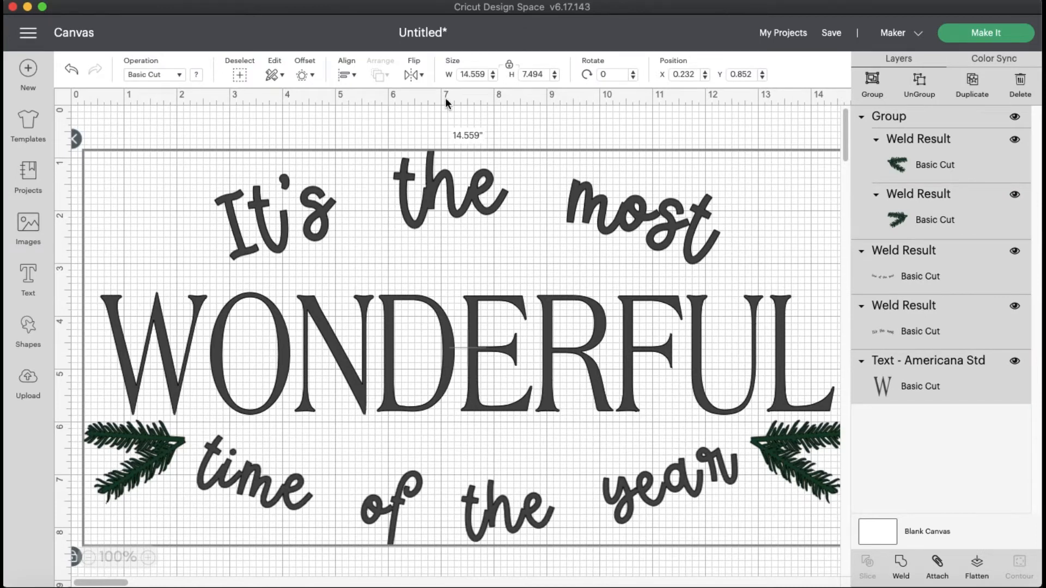
click(346, 69)
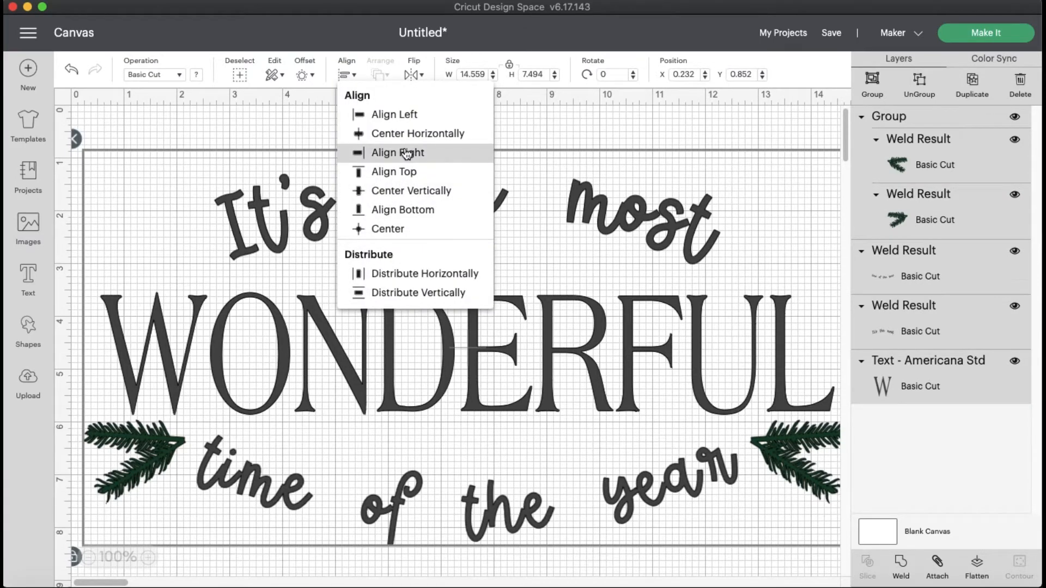
mouse_move(414, 173)
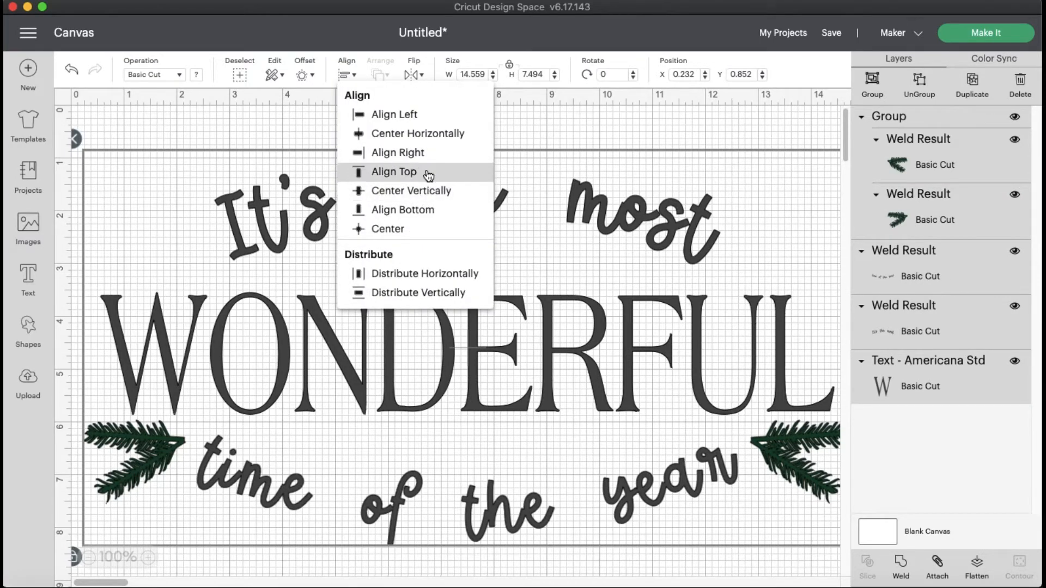
click(393, 172)
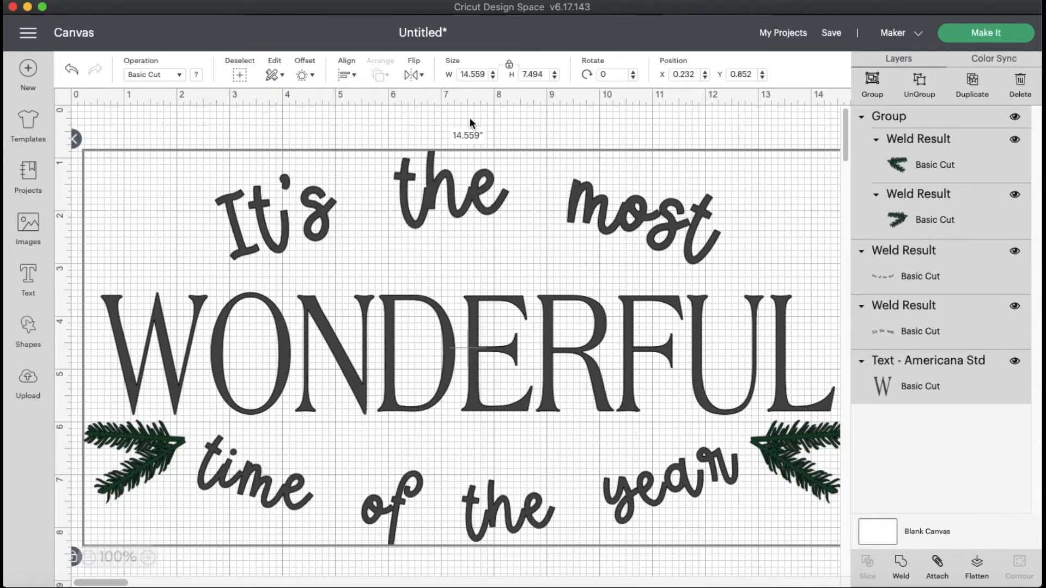
click(660, 130)
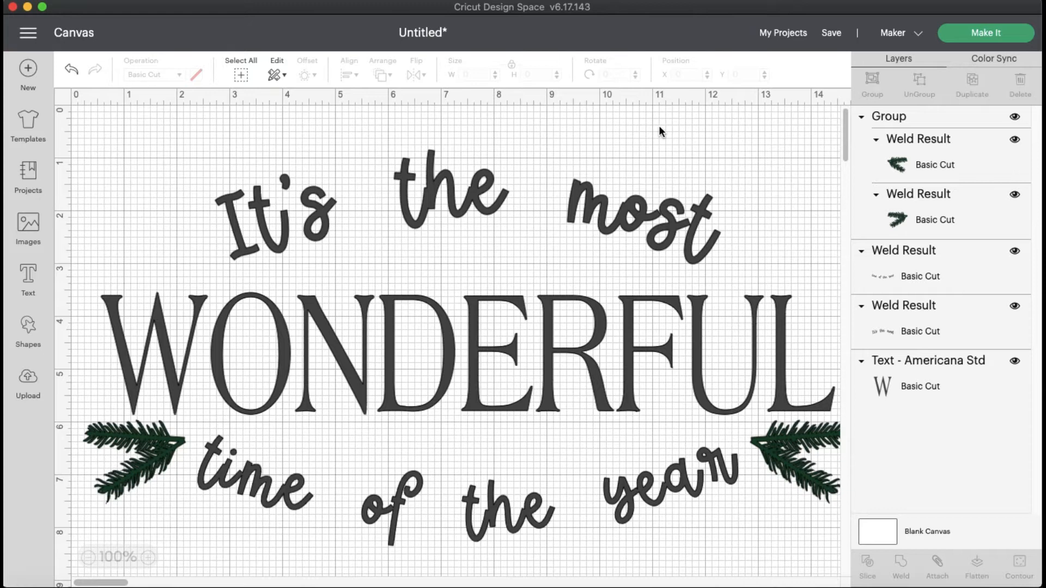
mouse_move(87, 128)
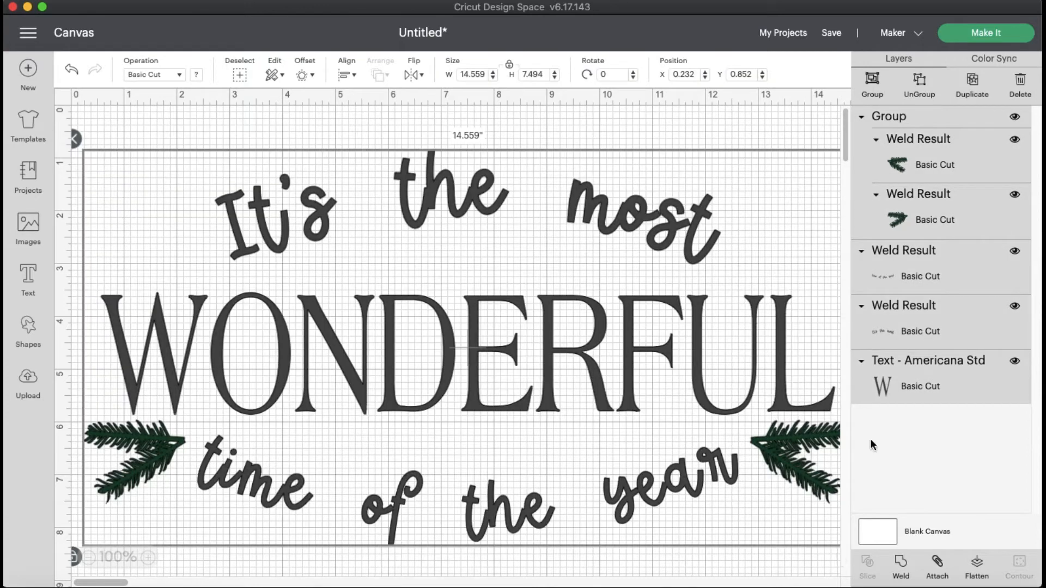
mouse_move(948, 454)
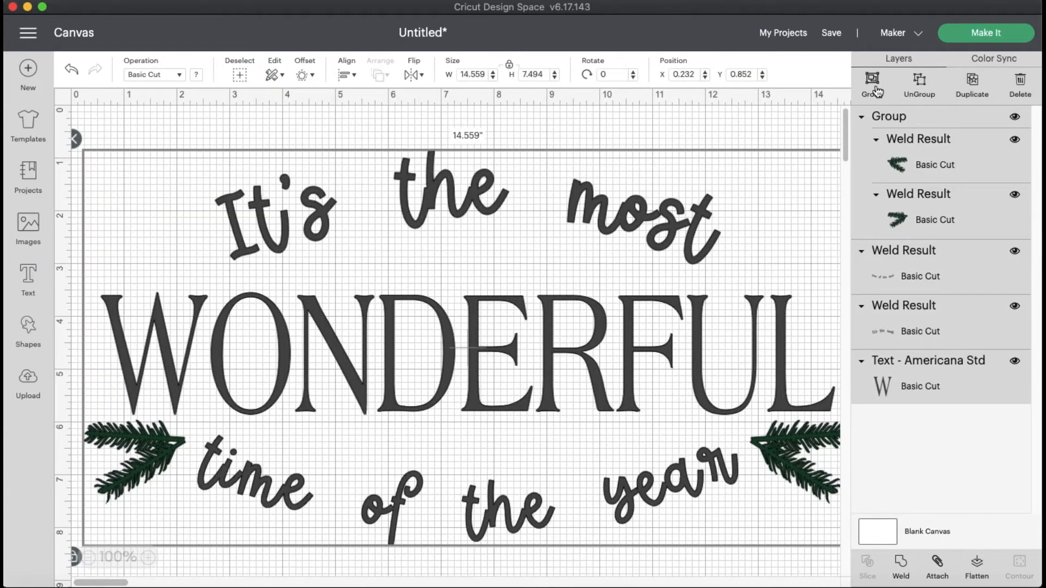
Group the whole sign, rotate it to 90°, and attach all its pieces together
click(871, 85)
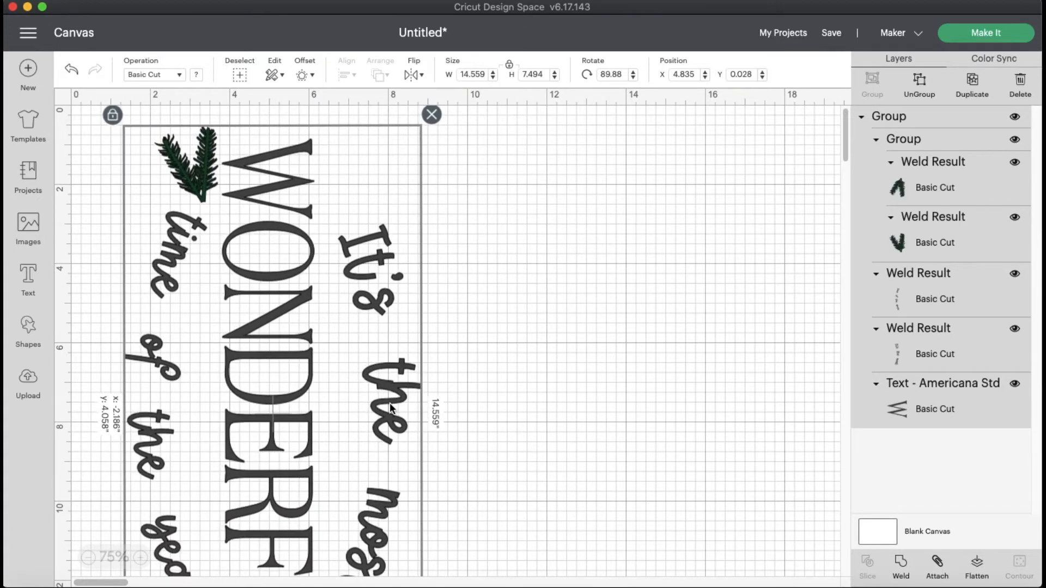
click(694, 412)
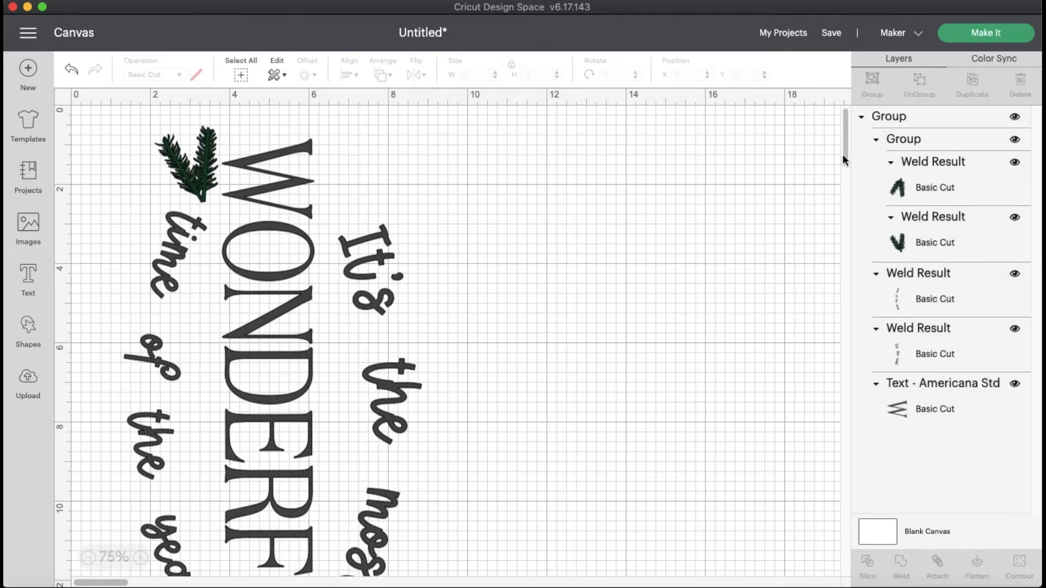
scroll(down, 3)
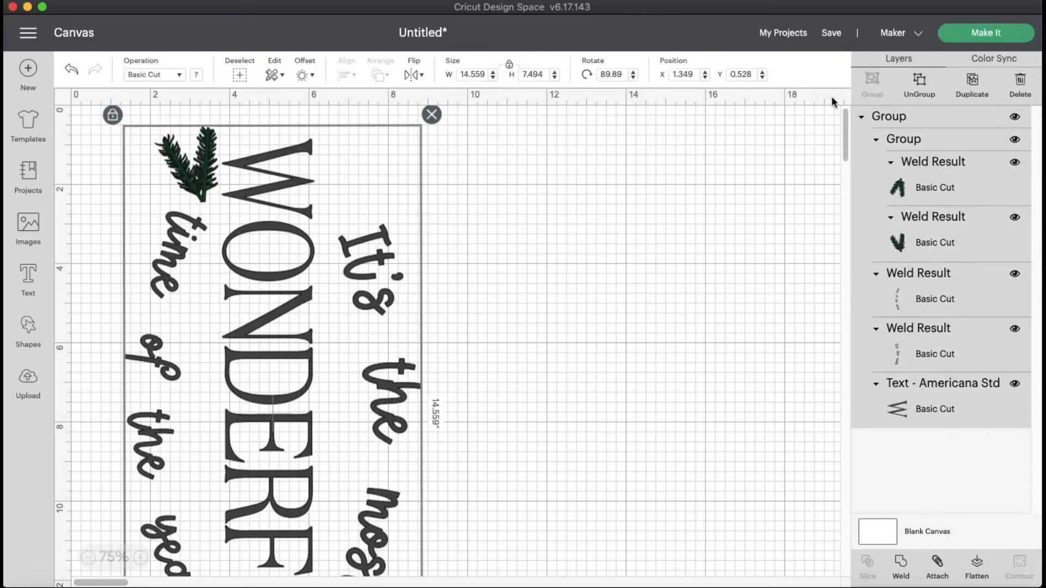
mouse_move(917, 543)
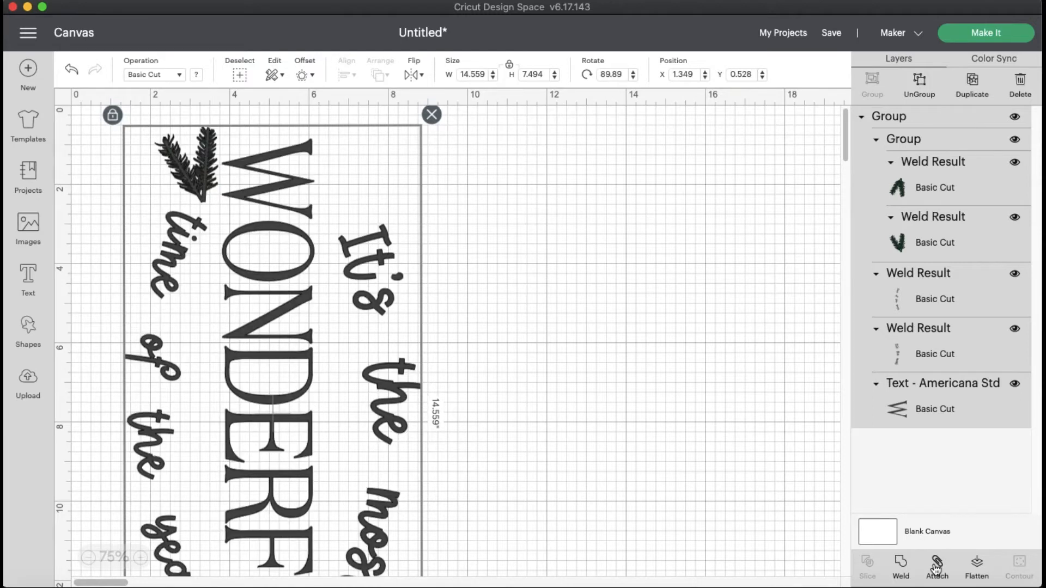
click(937, 567)
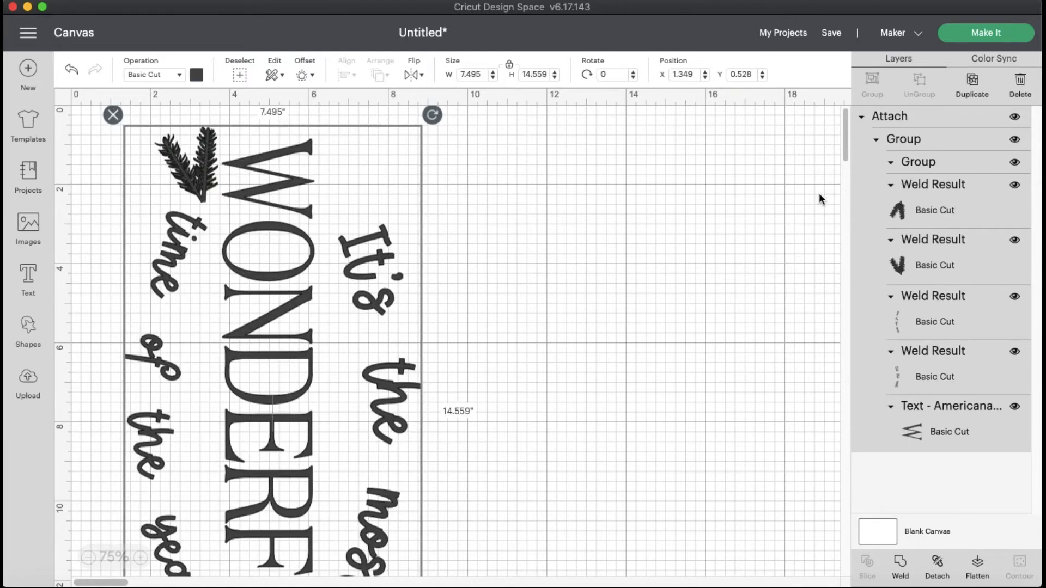
mouse_move(985, 37)
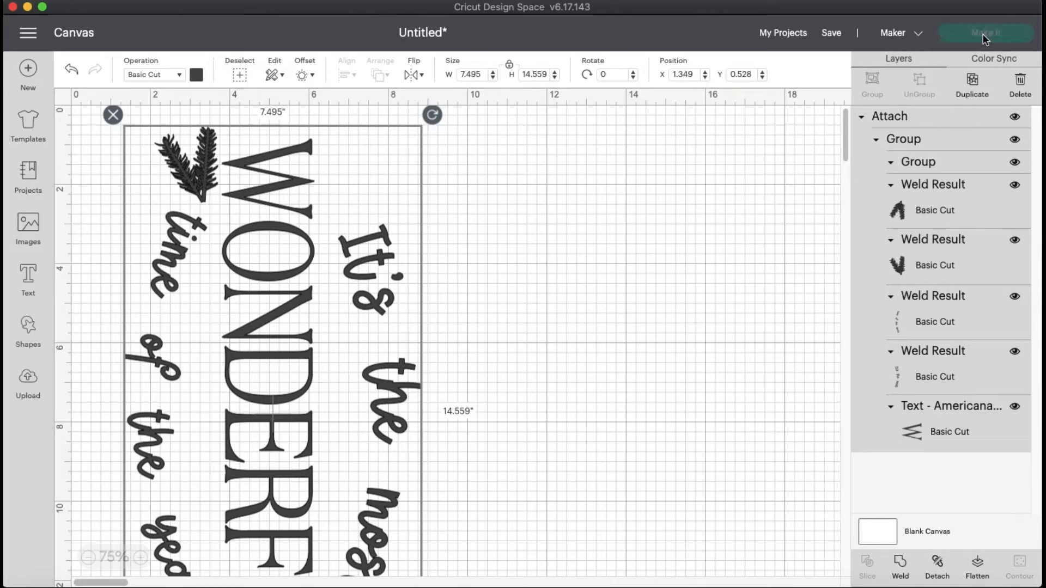
Send the sign to Make It, accept the 12 x 24 in larger mat, and continue to machine connection
click(984, 32)
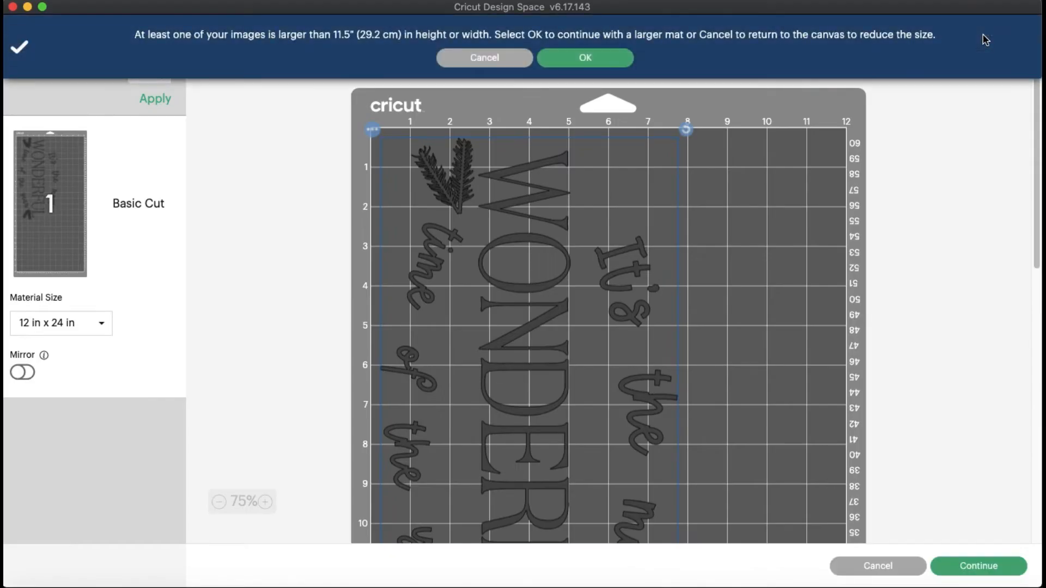
mouse_move(569, 272)
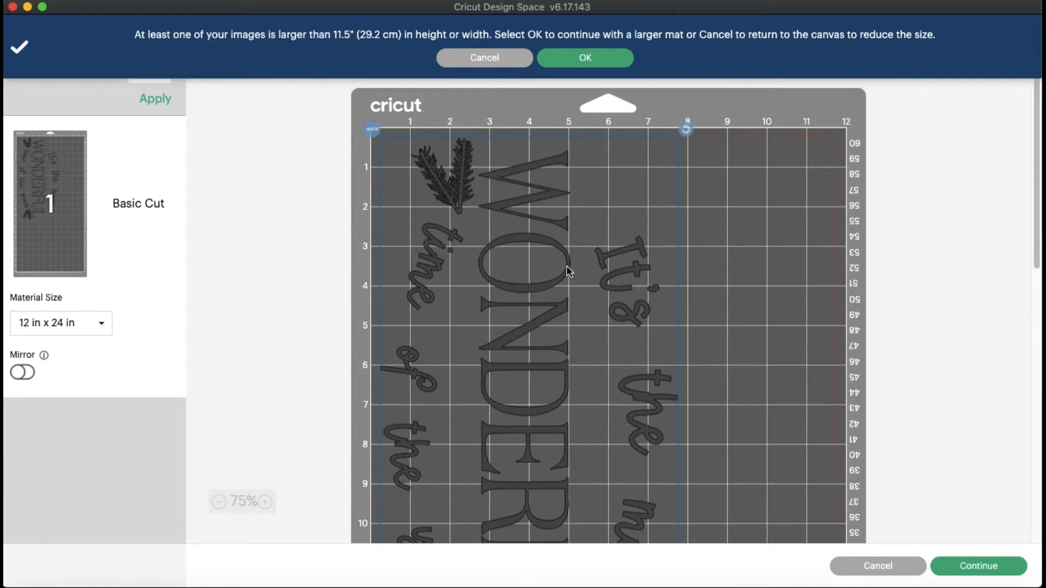
mouse_move(578, 113)
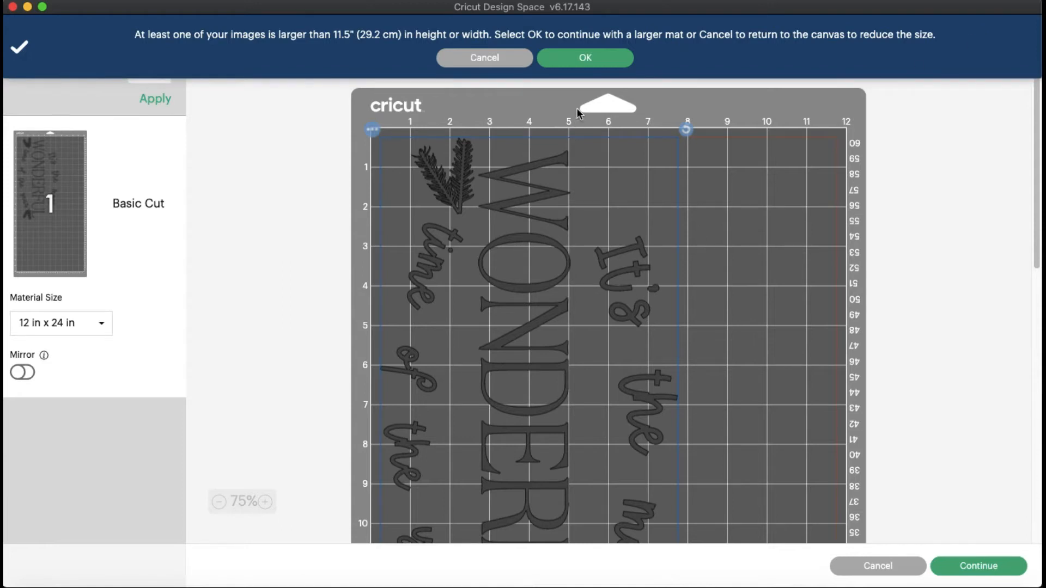
click(585, 57)
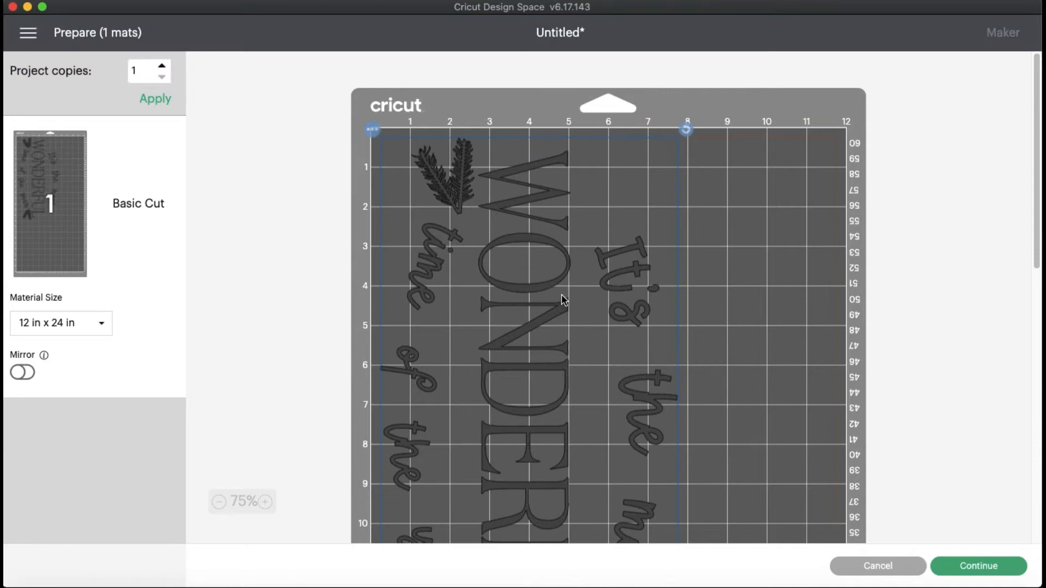
scroll(down, 3)
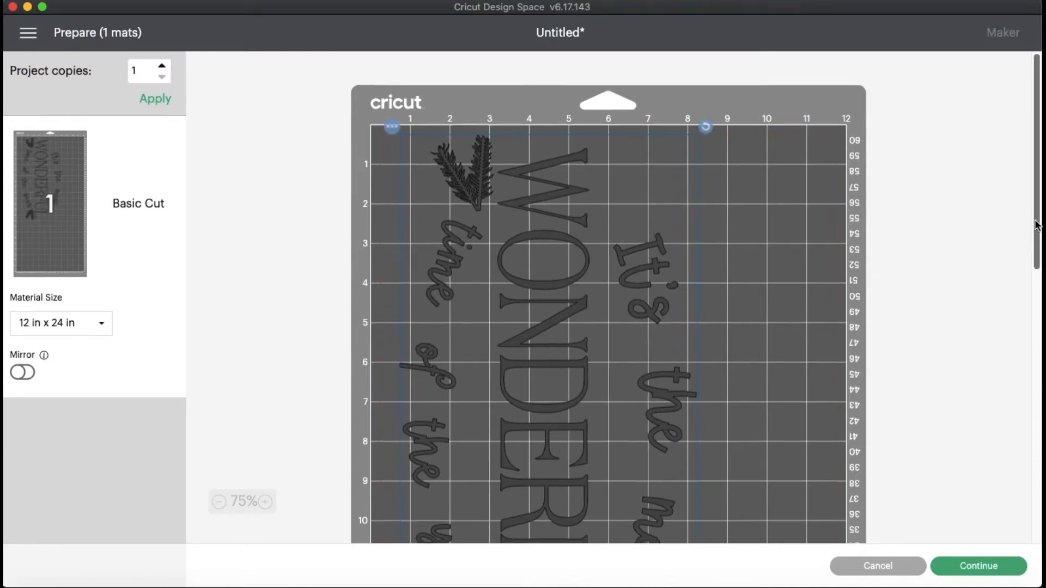
scroll(down, 3)
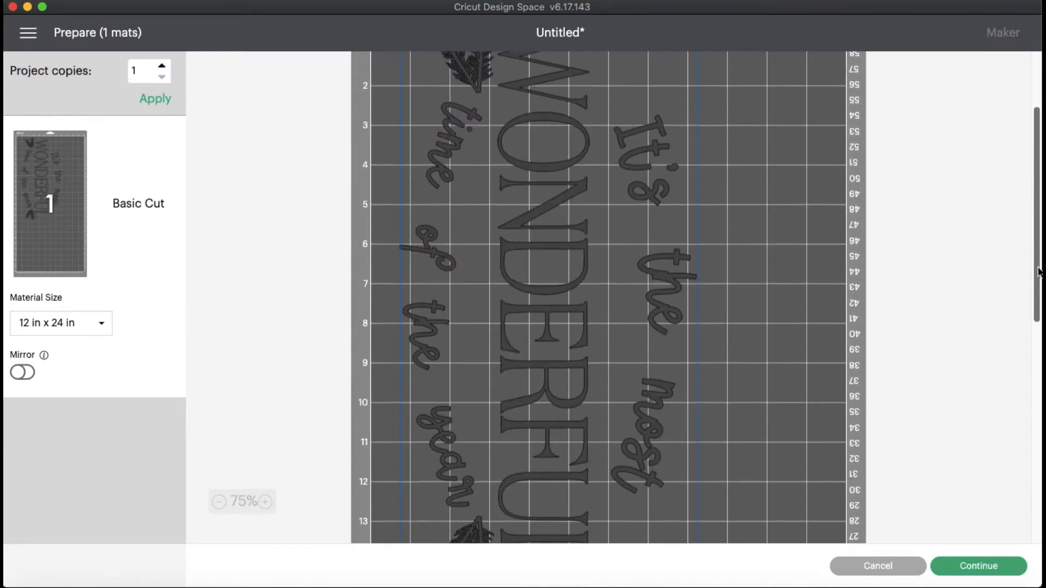
scroll(up, 3)
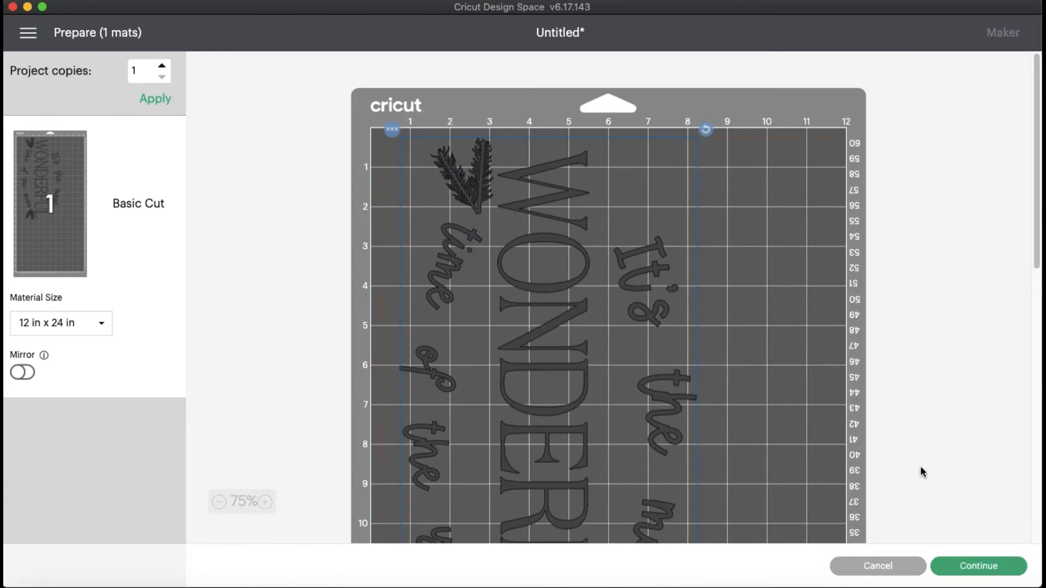
click(978, 565)
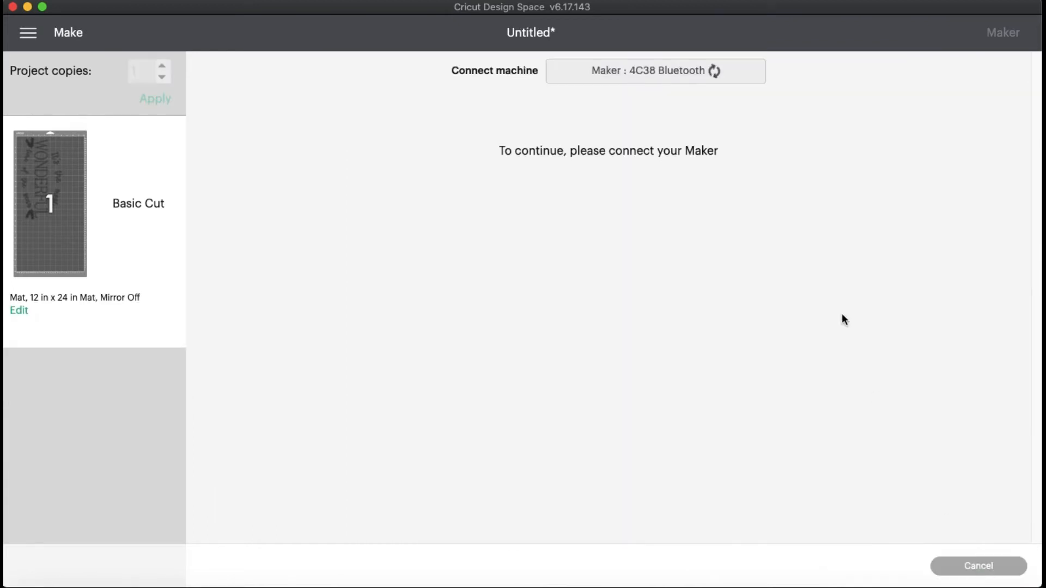